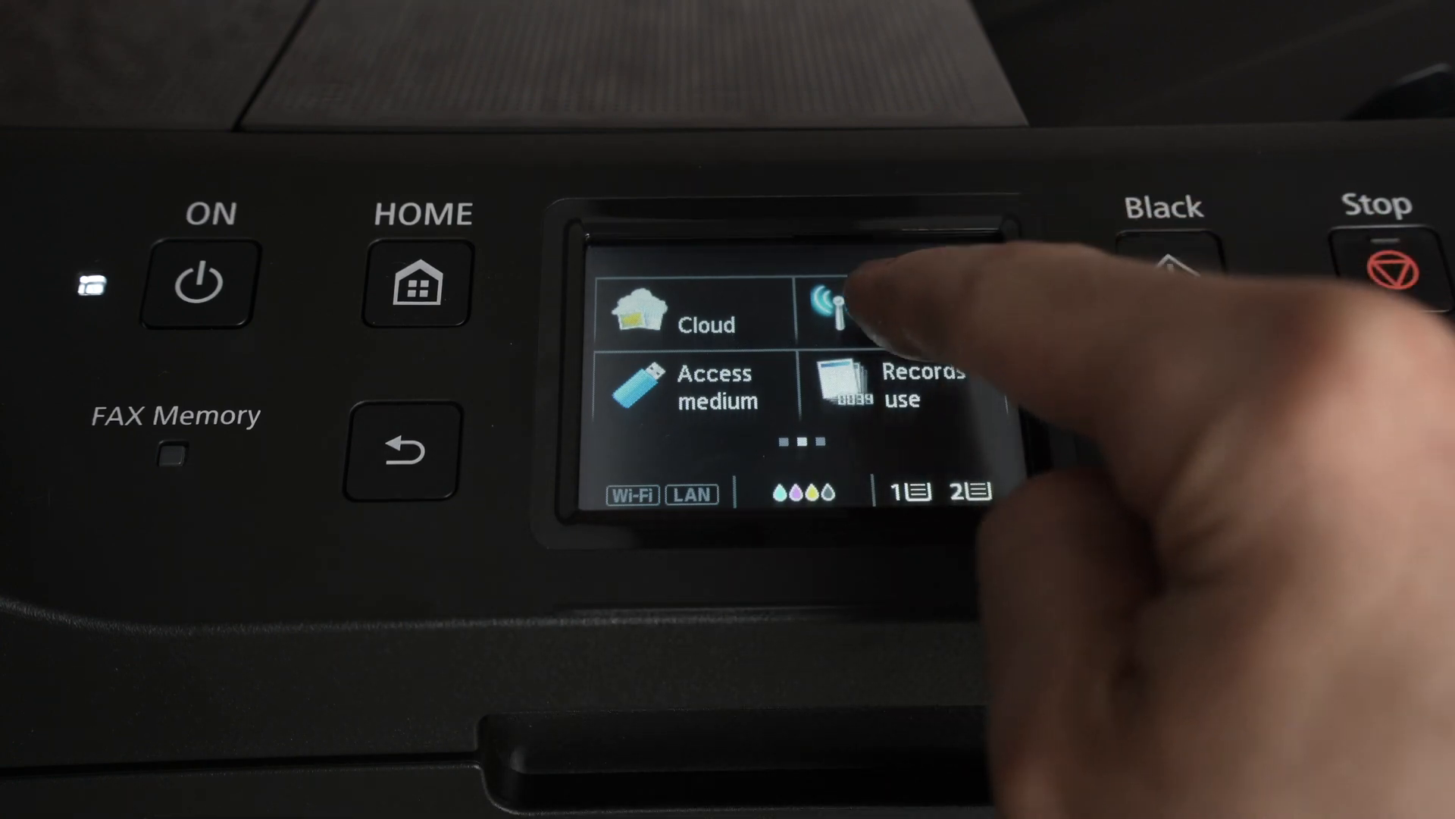
- On the Canon panel, open LAN settings > Wireless LAN setup and scroll the router list
{"action": "left_click", "coordinate": [831, 311]}
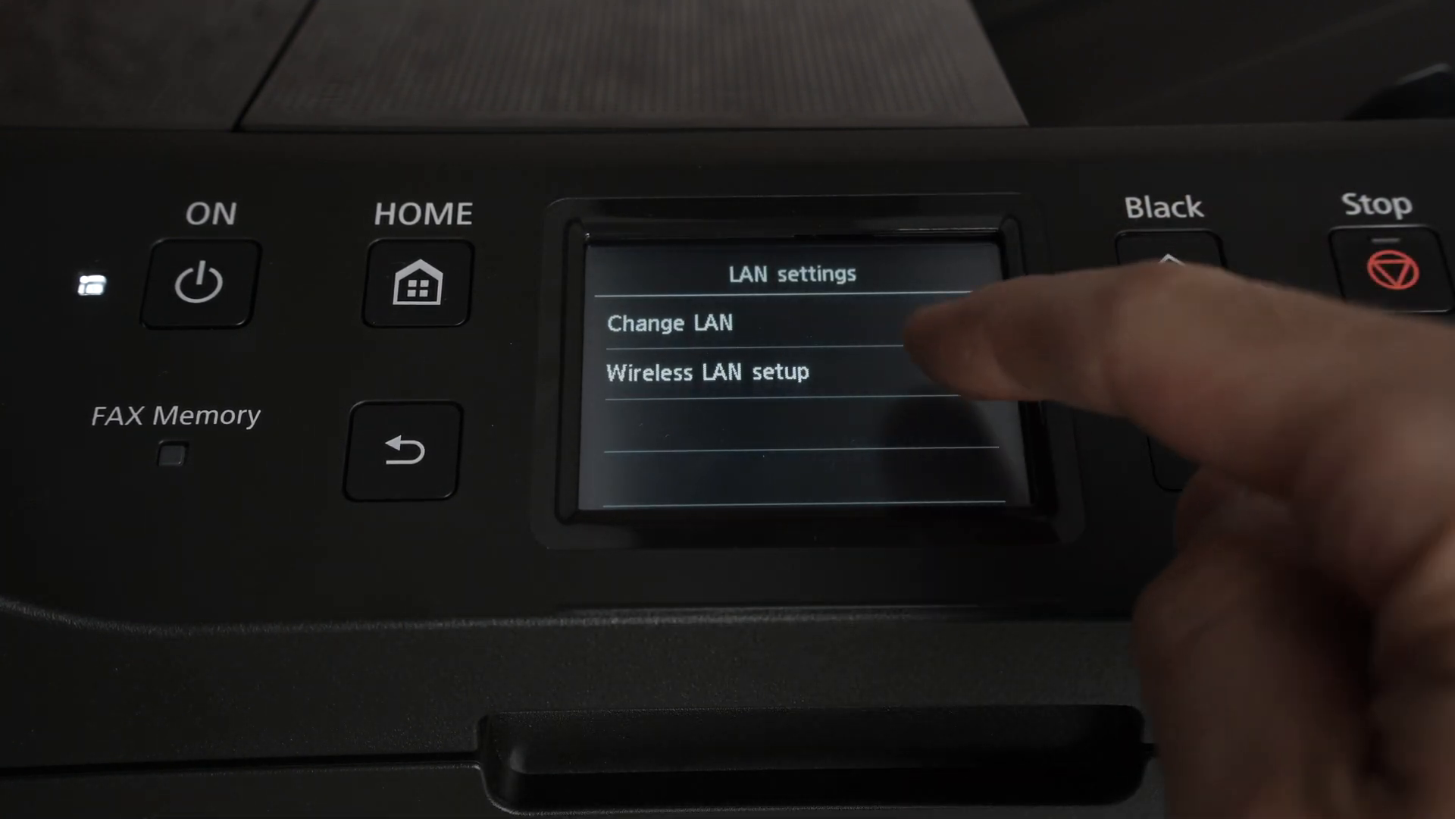
{"action": "left_click", "coordinate": [705, 371]}
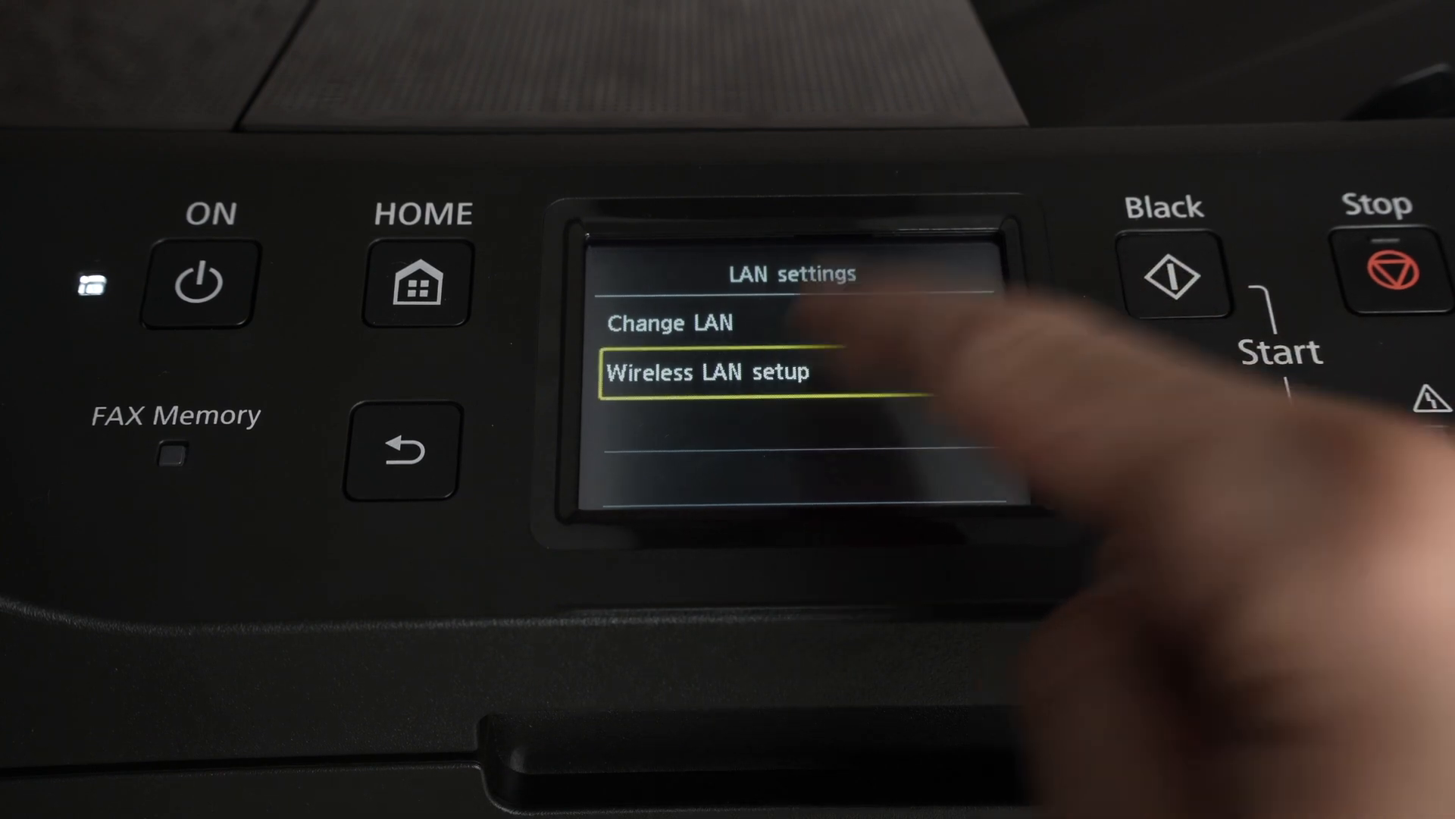
{"action": "left_click", "coordinate": [707, 371]}
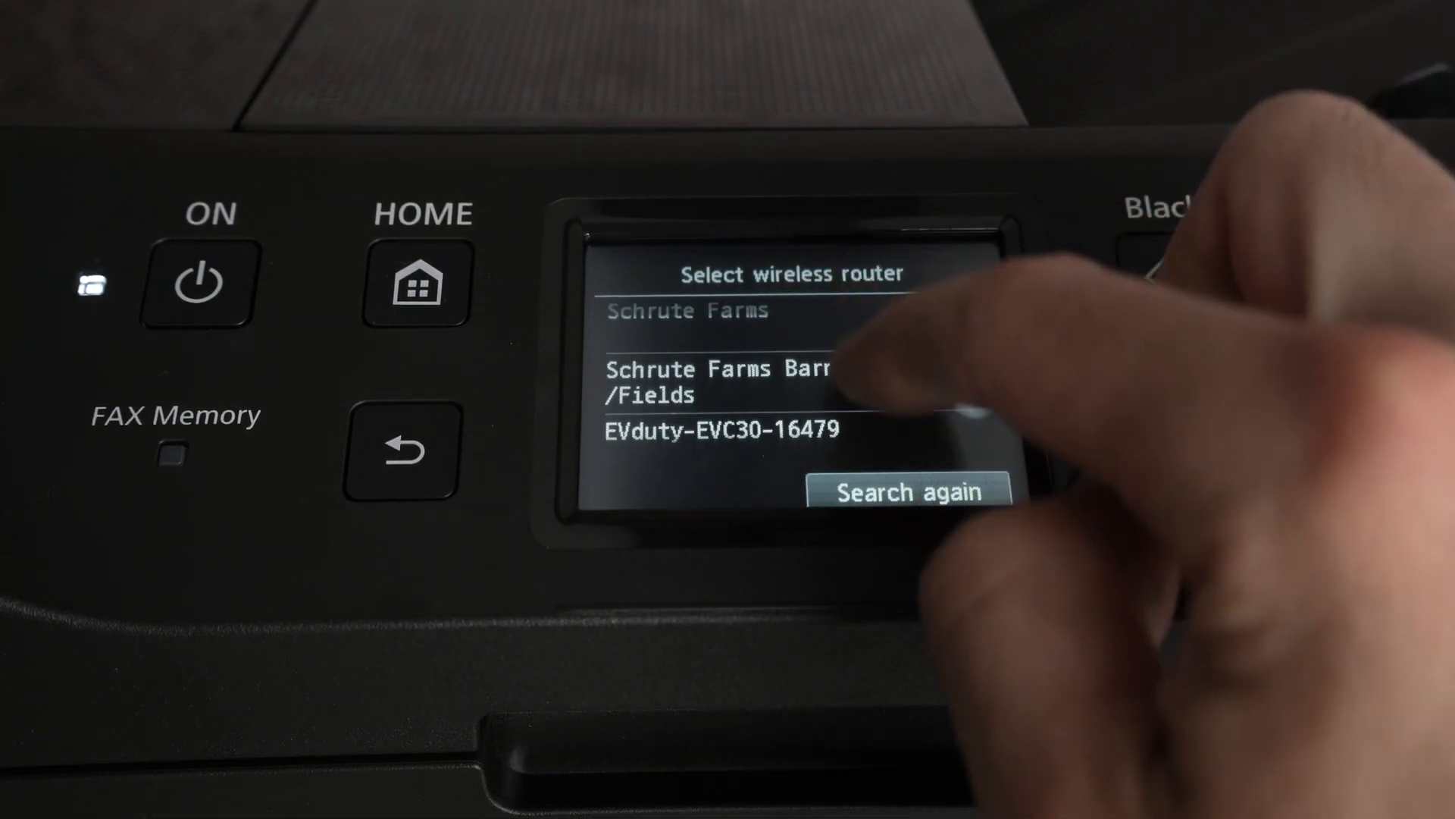
{"action": "scroll", "scroll_direction": "down", "scroll_amount": 3}
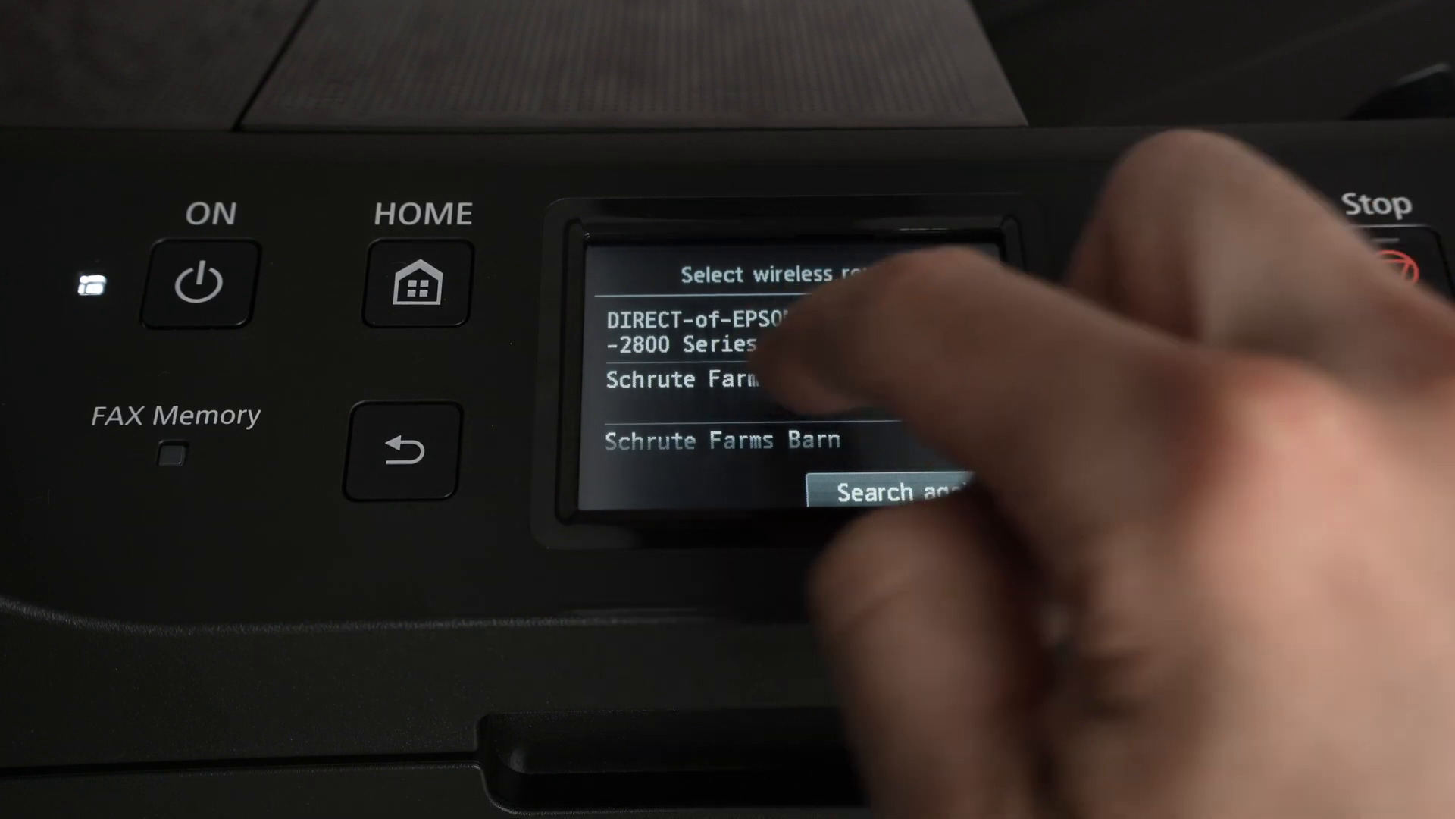
- Select the home router on the Canon panel and start entering its Wi-Fi passphrase
{"action": "left_click", "coordinate": [691, 379]}
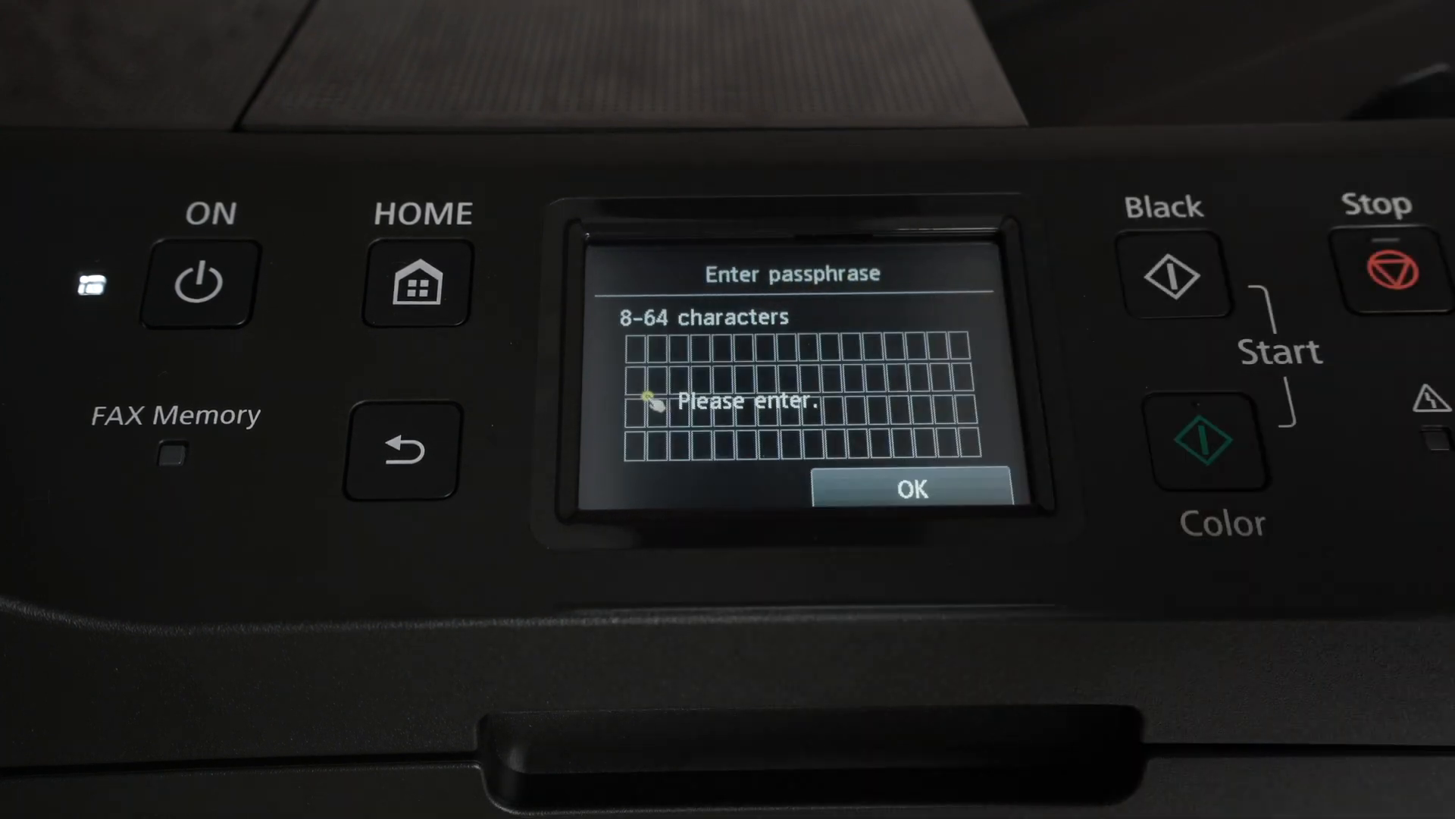
{"action": "left_click", "coordinate": [911, 489]}
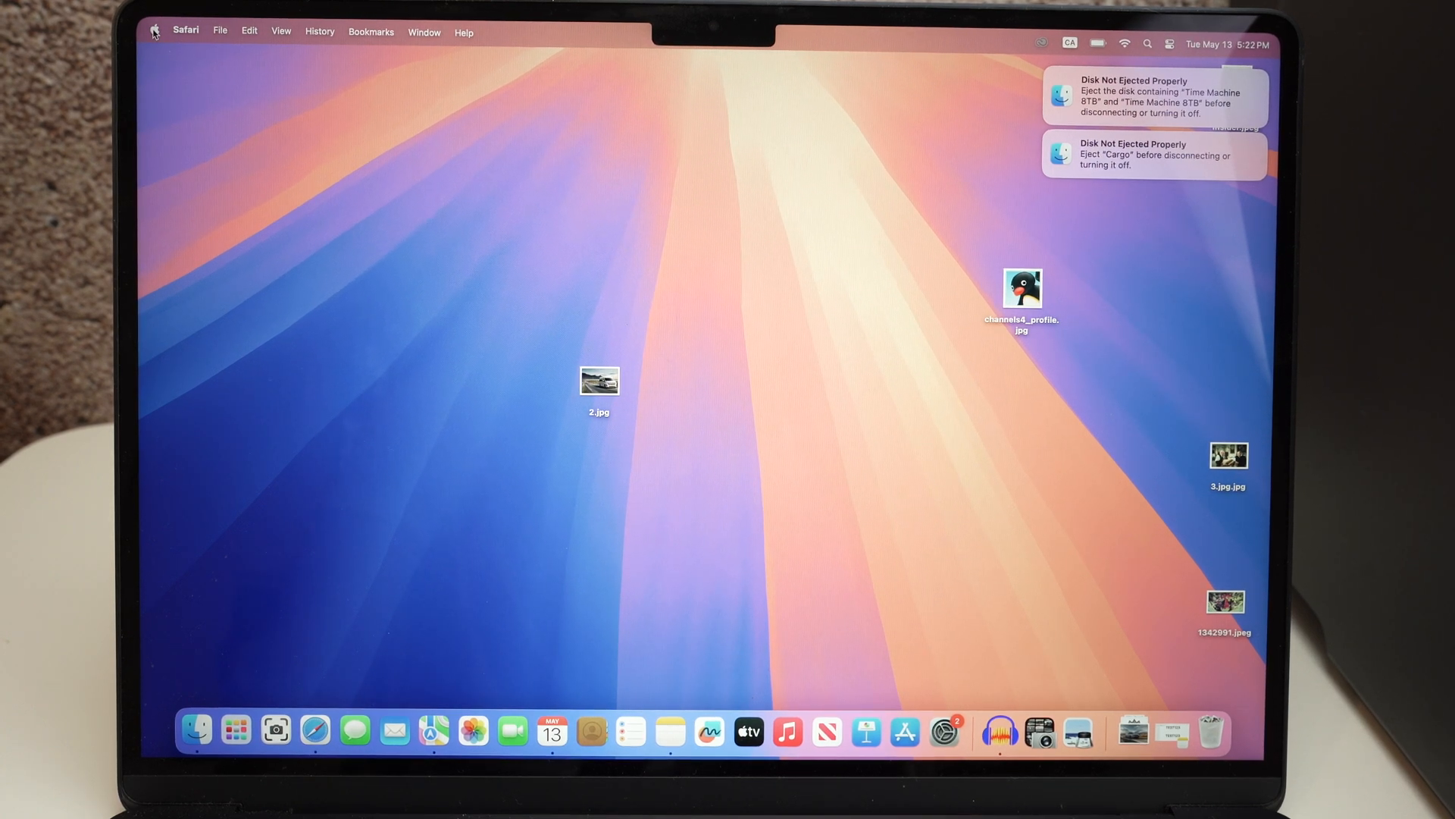
- Open System Settings > Printers & Scanners and bring up Add Printer, Scanner, or Fax
{"action": "left_click", "coordinate": [155, 30]}
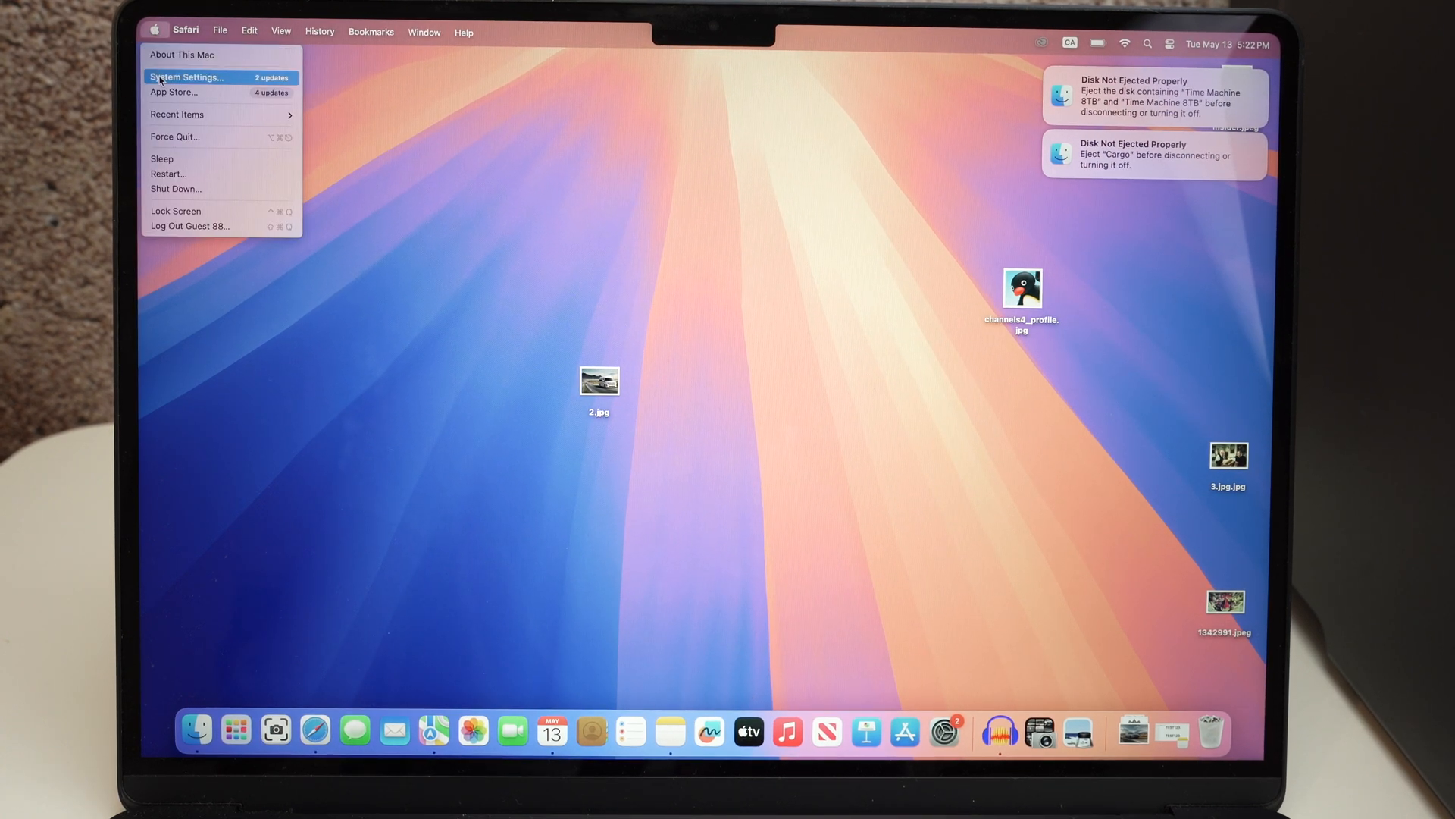
{"action": "left_click", "coordinate": [187, 77]}
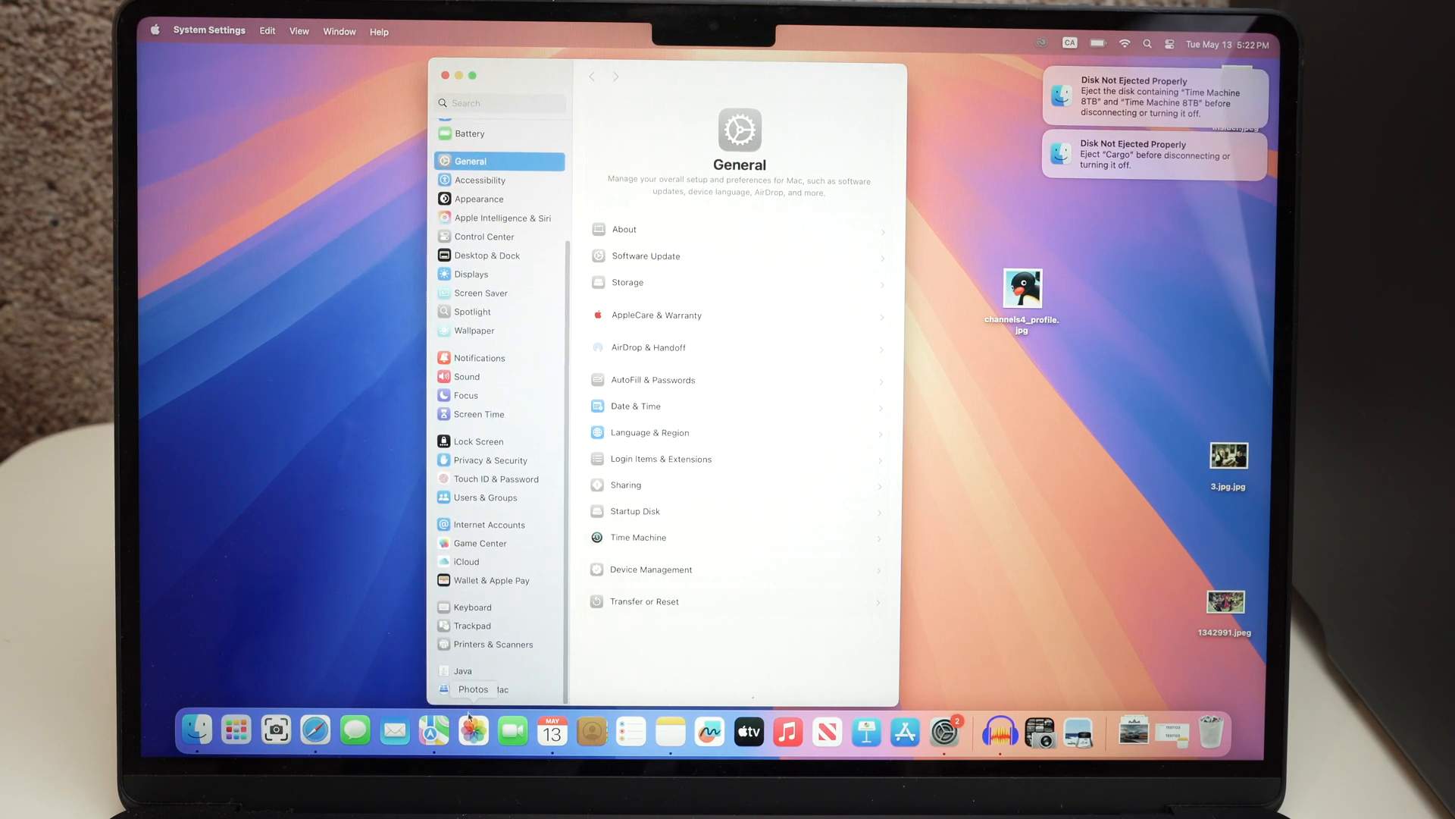
{"action": "left_click", "coordinate": [493, 644]}
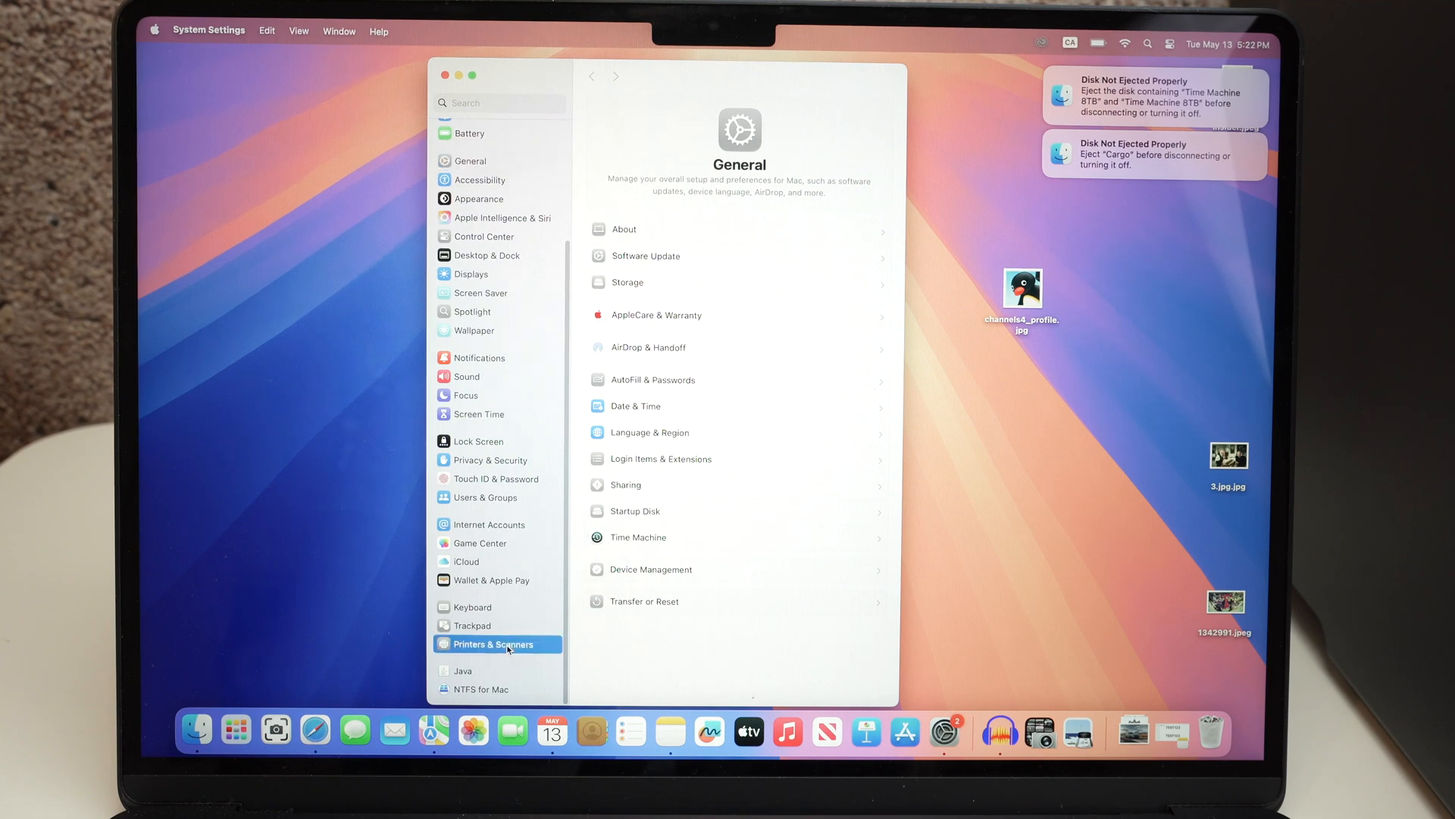
{"action": "left_click", "coordinate": [493, 643]}
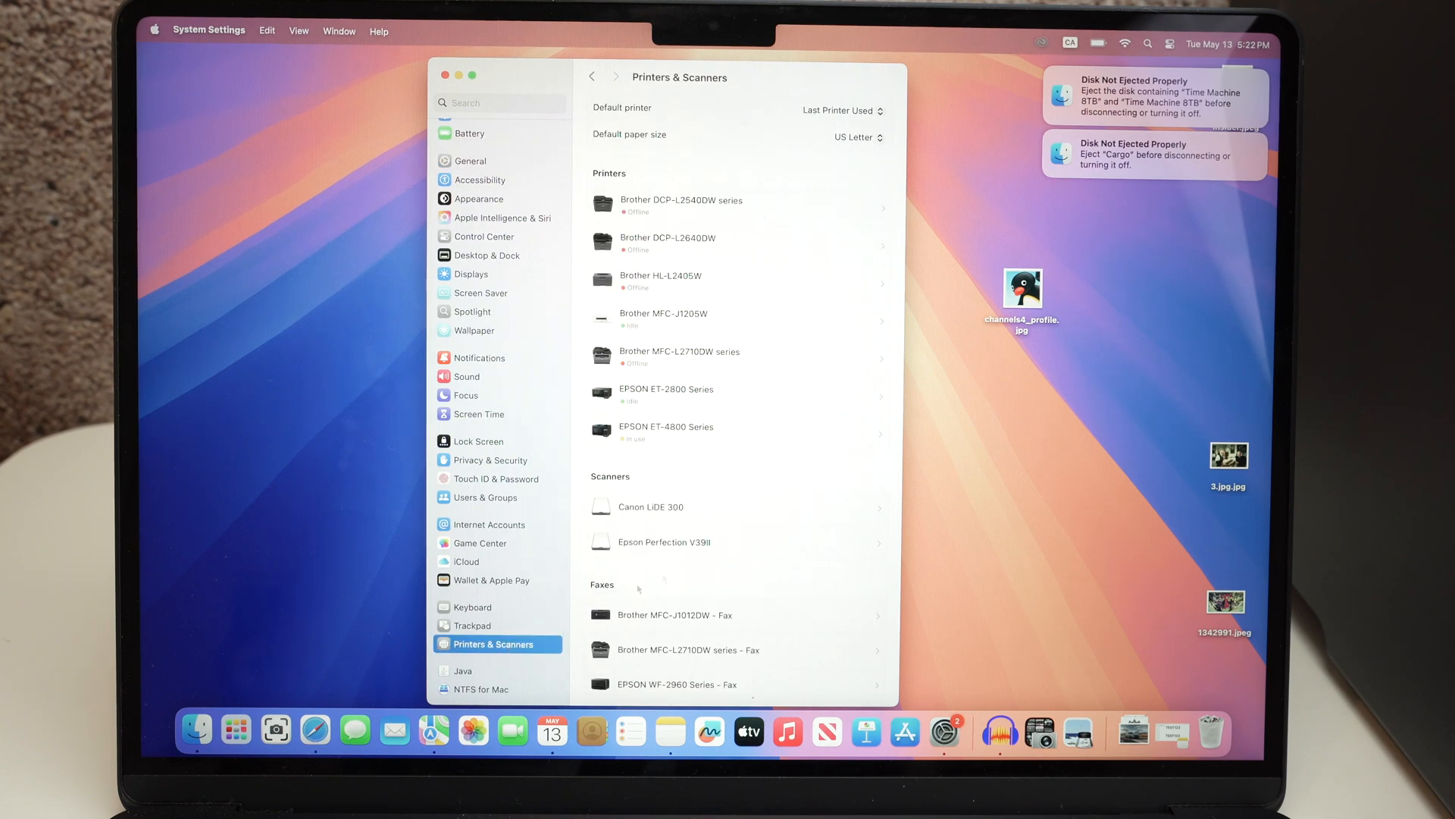
{"action": "scroll", "scroll_direction": "down", "scroll_amount": 3}
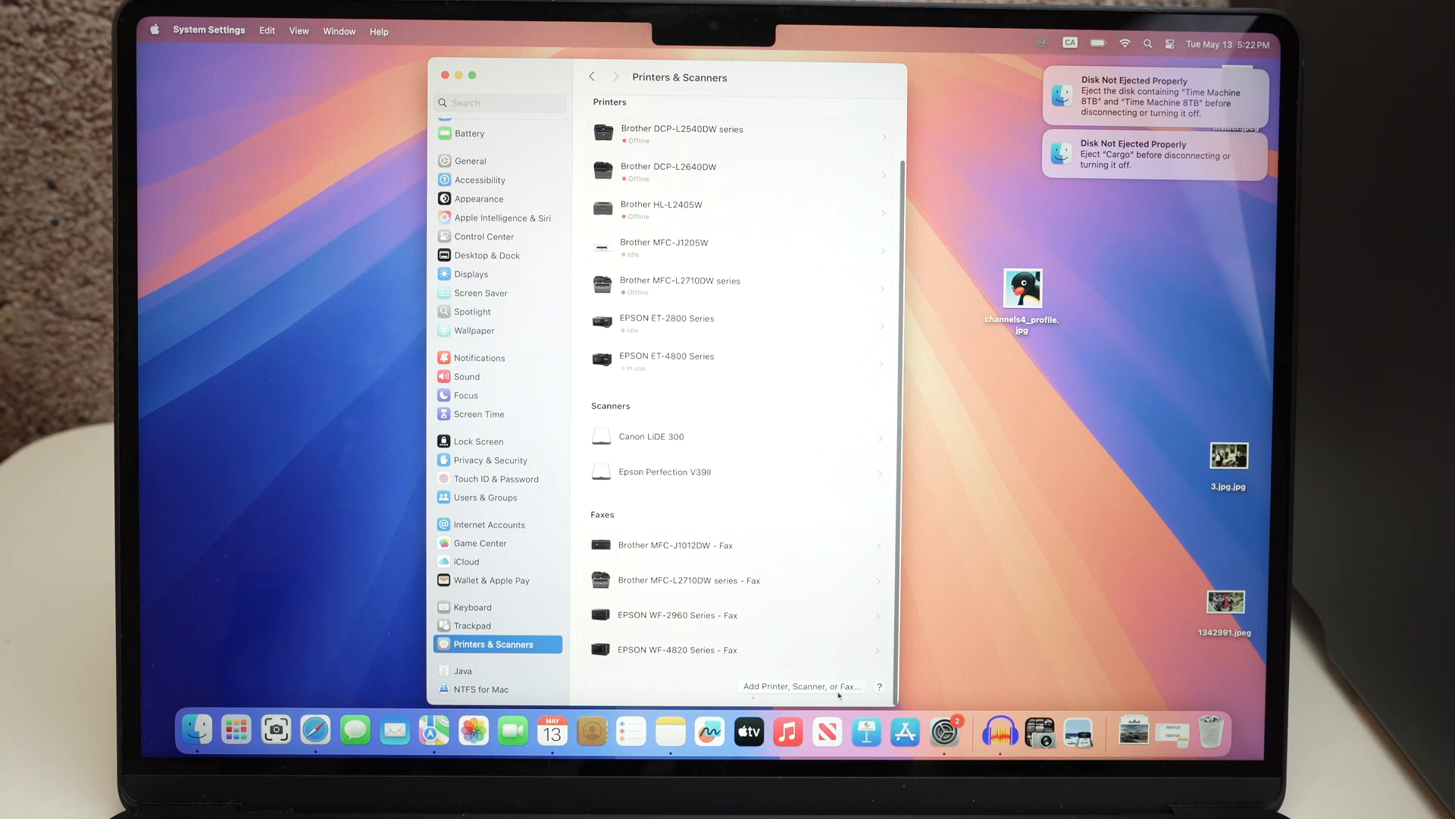
{"action": "left_click", "coordinate": [801, 686]}
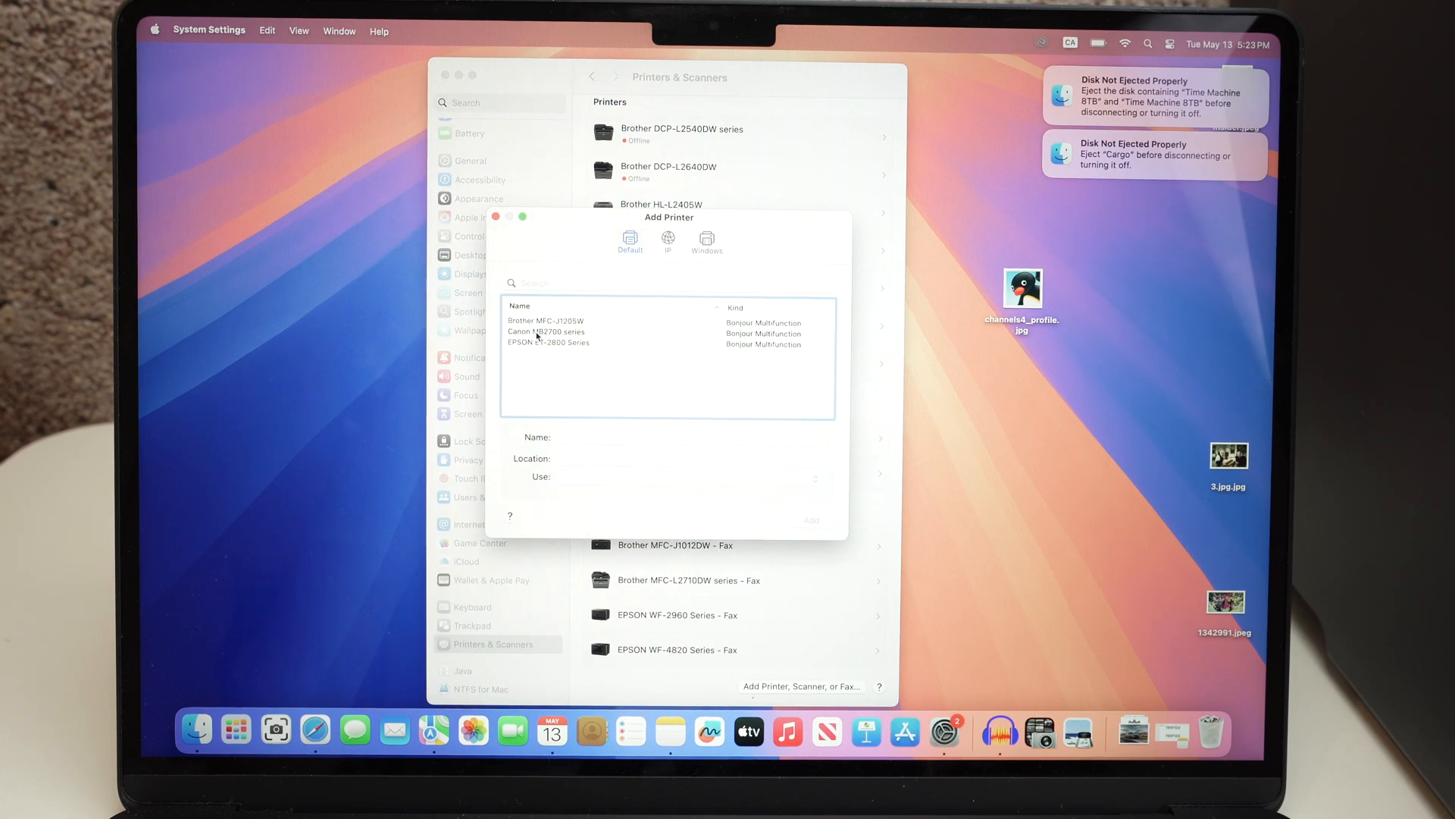
- Add the Canon MB2700 series and choose Not Now on the fax-printer prompt
{"action": "left_click", "coordinate": [546, 331]}
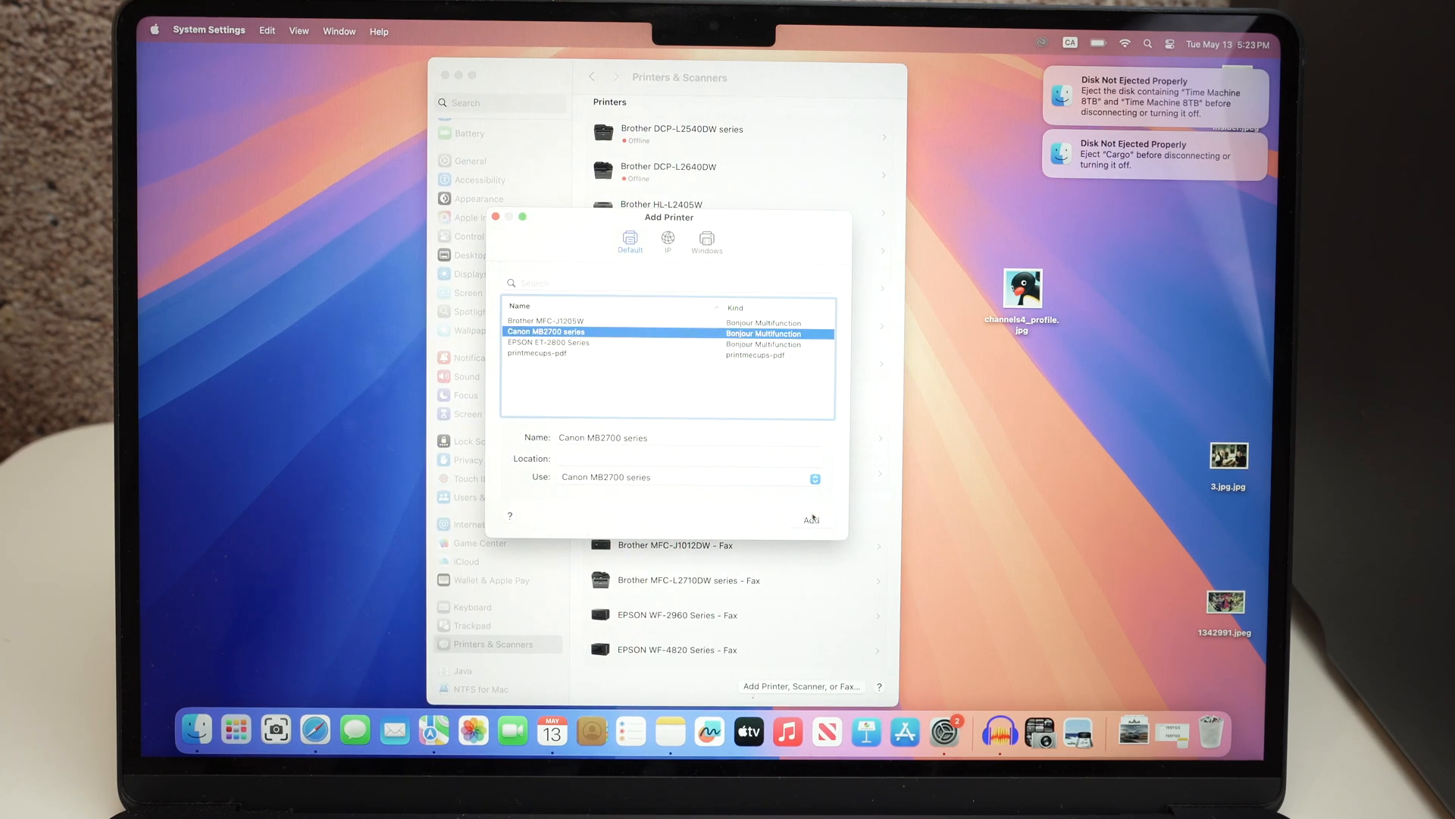
{"action": "left_click", "coordinate": [809, 519]}
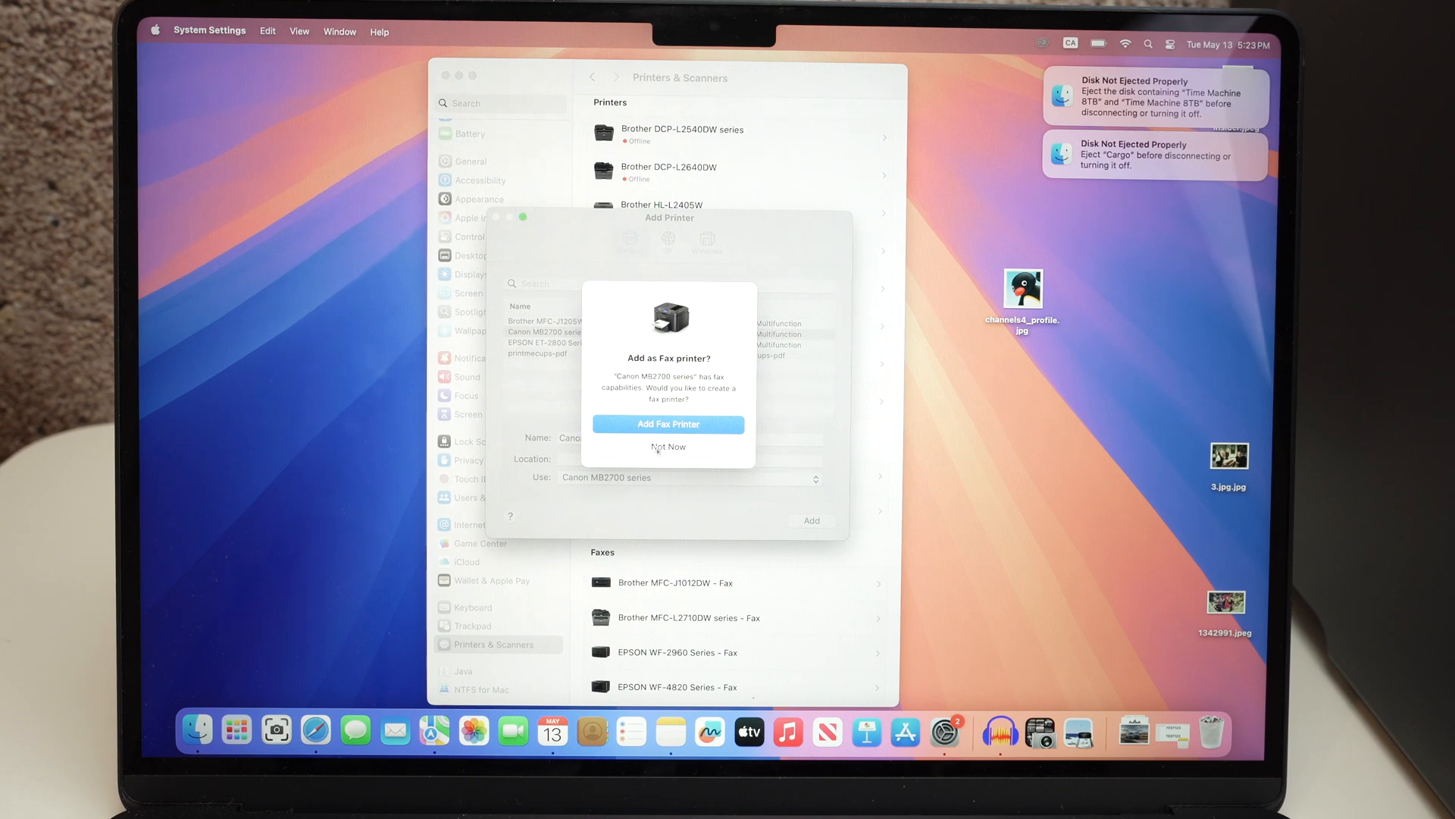
{"action": "left_click", "coordinate": [667, 446]}
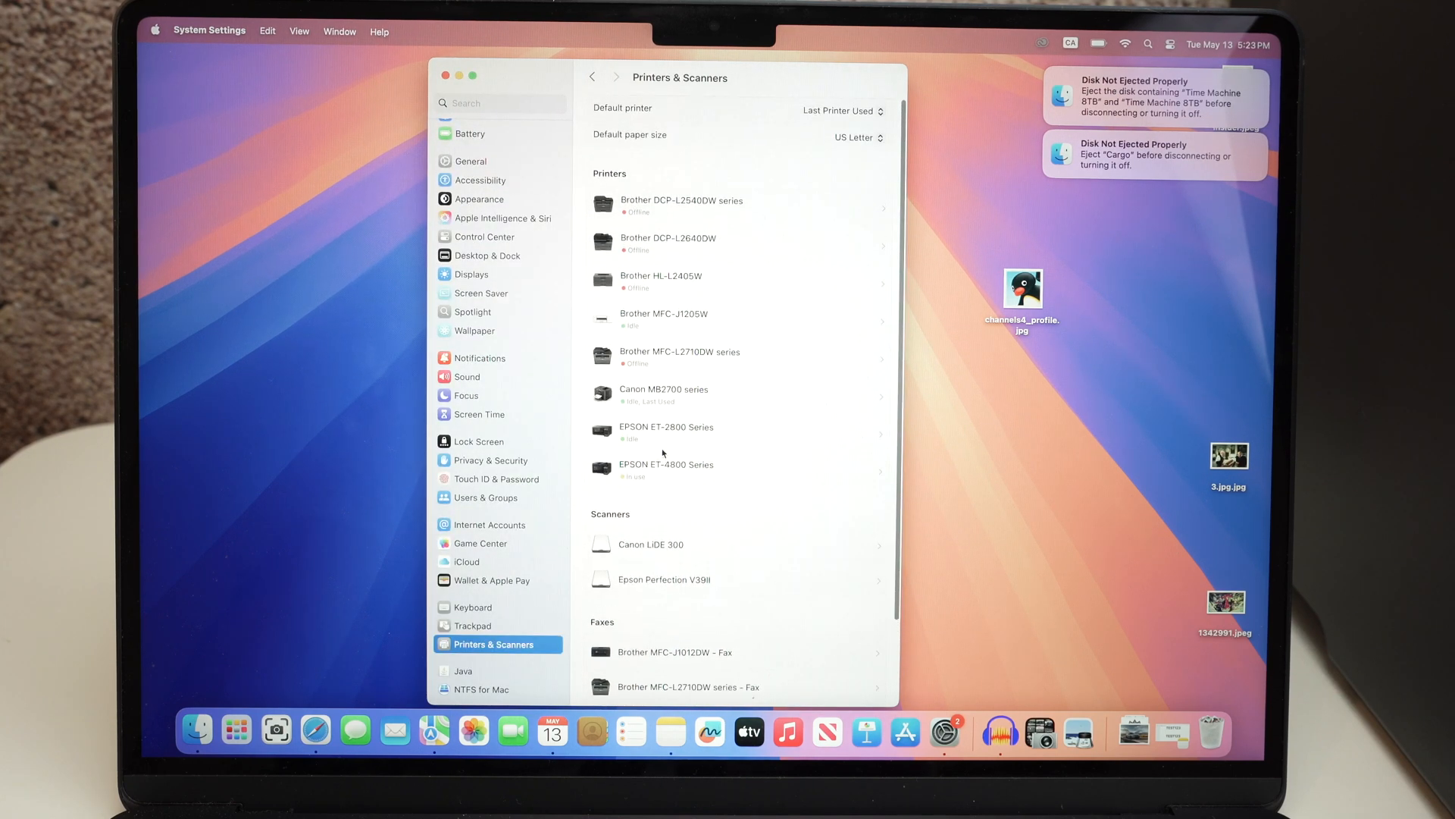
{"action": "mouse_move", "coordinate": [764, 282]}
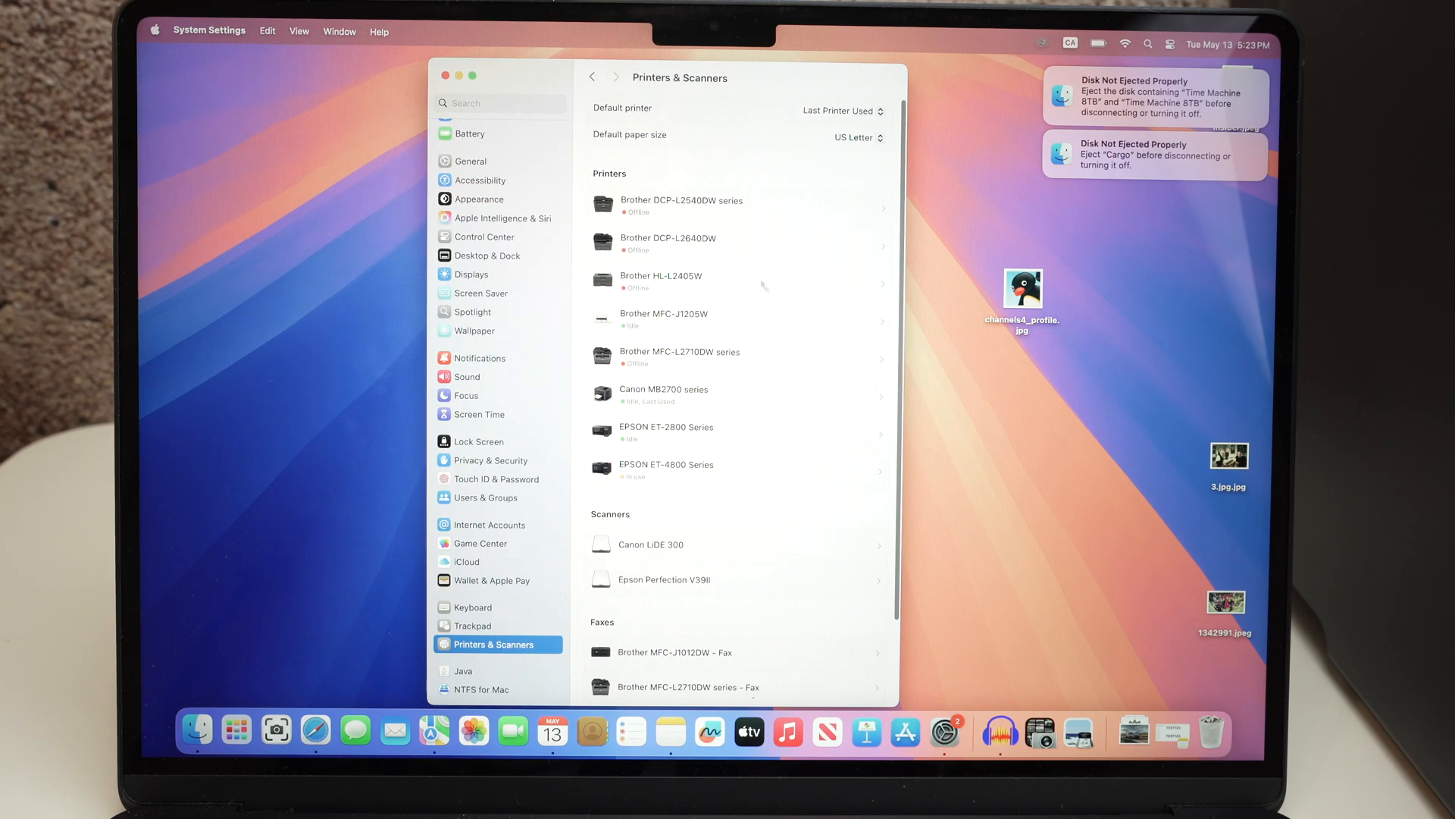
{"action": "mouse_move", "coordinate": [702, 263]}
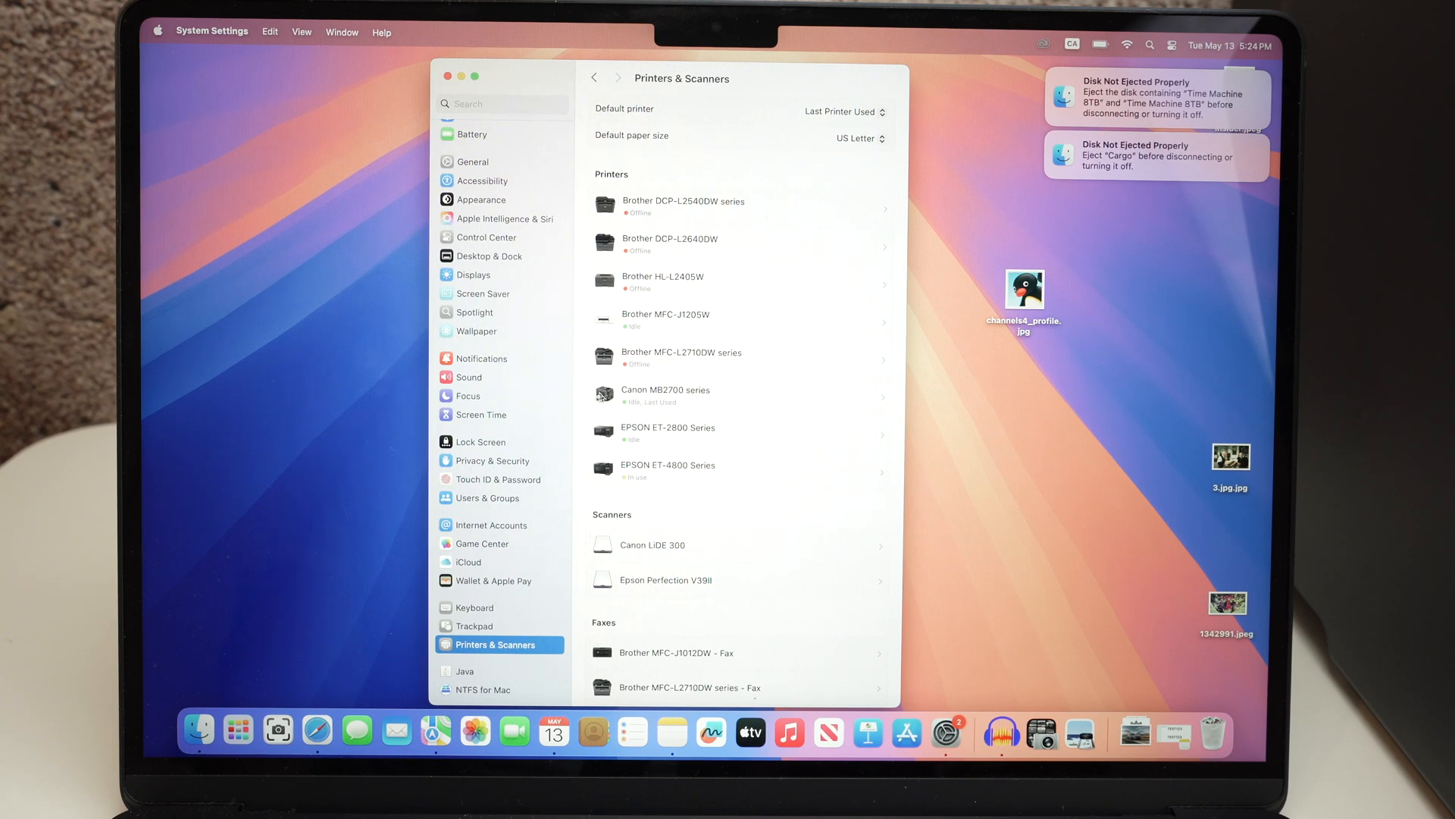
{"action": "mouse_move", "coordinate": [320, 646]}
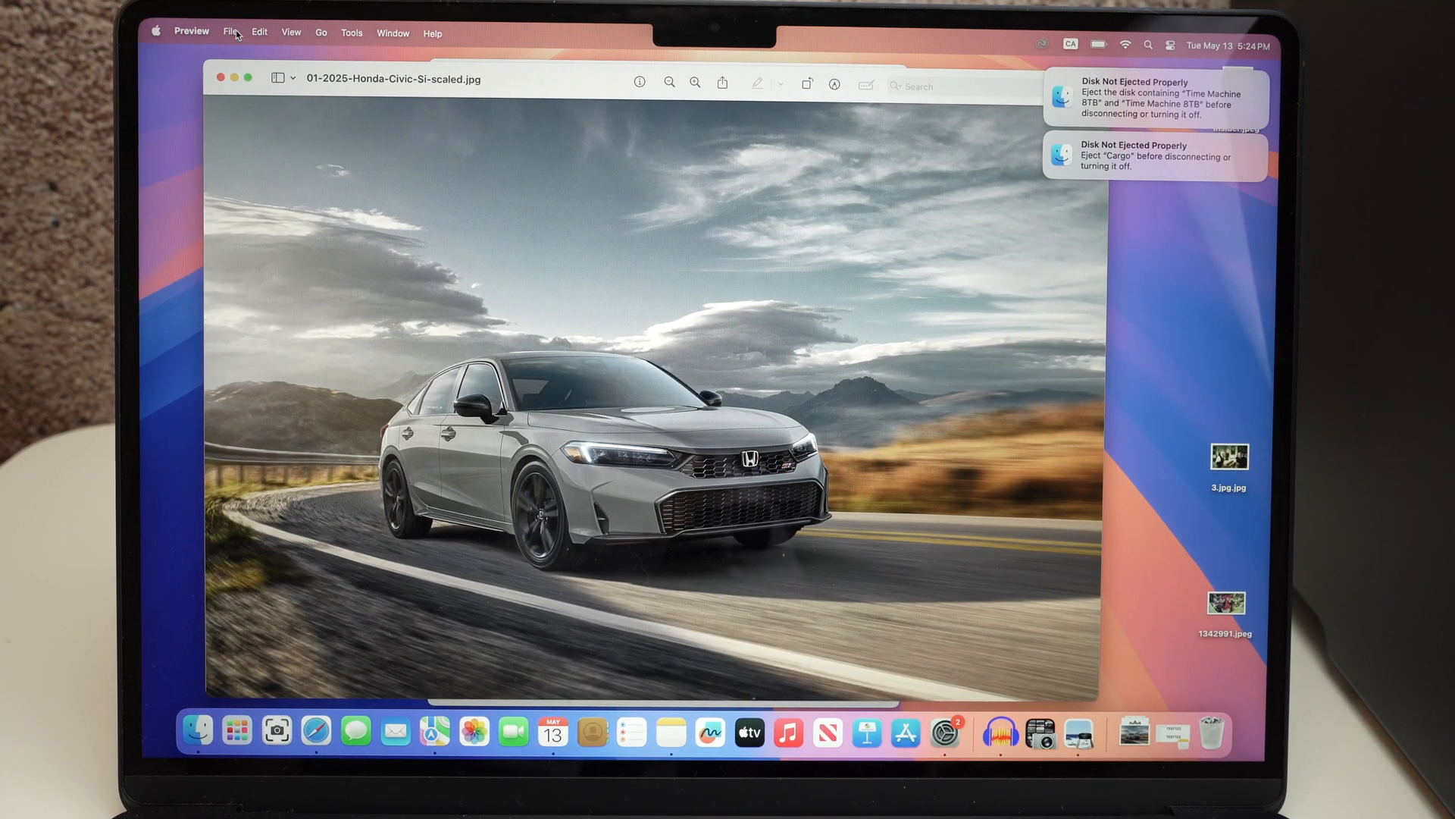
- Print the car photo from Preview to the Canon MB2700 series with Quality set to Best
{"action": "left_click", "coordinate": [230, 30]}
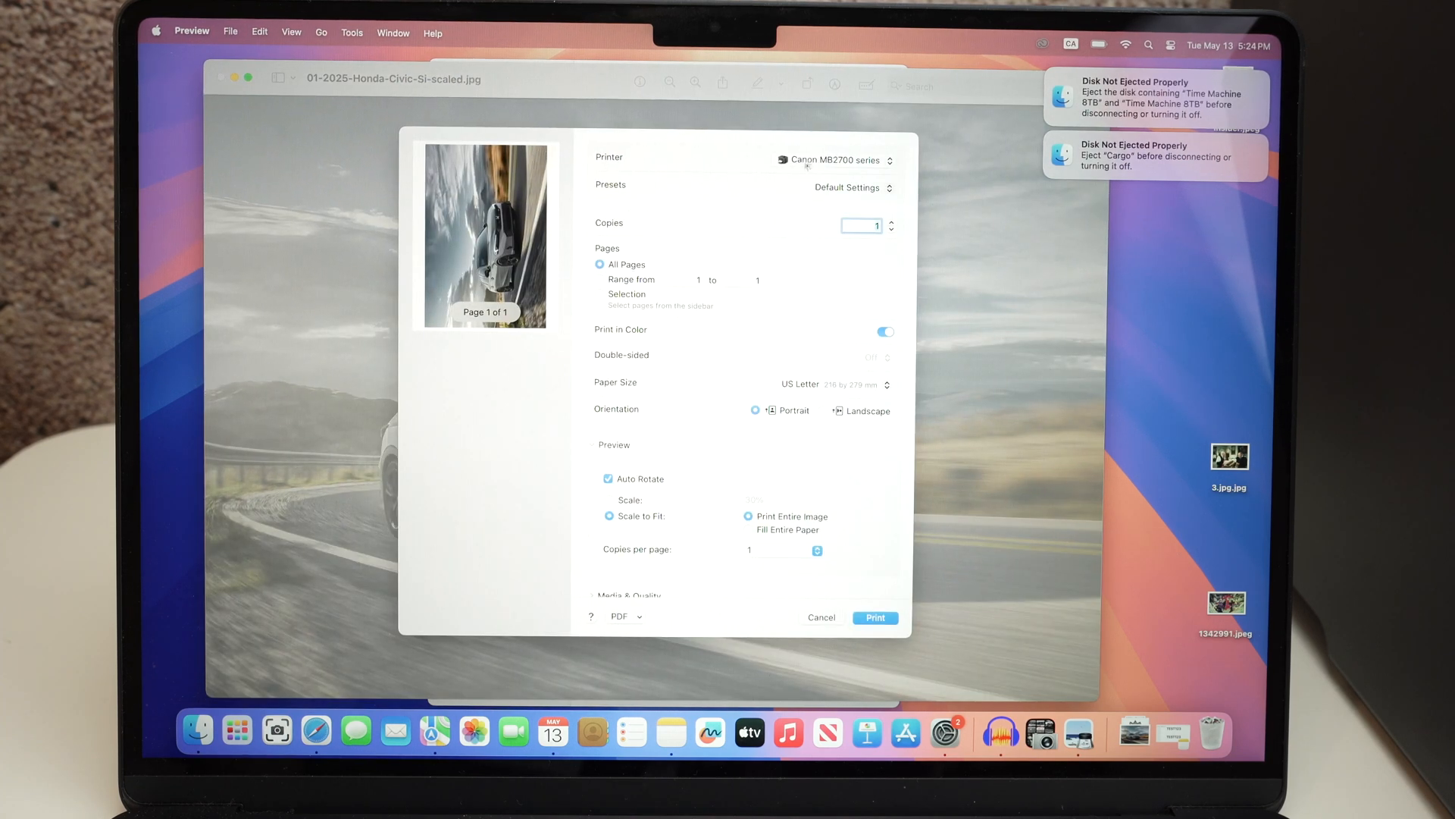
{"action": "mouse_move", "coordinate": [846, 165]}
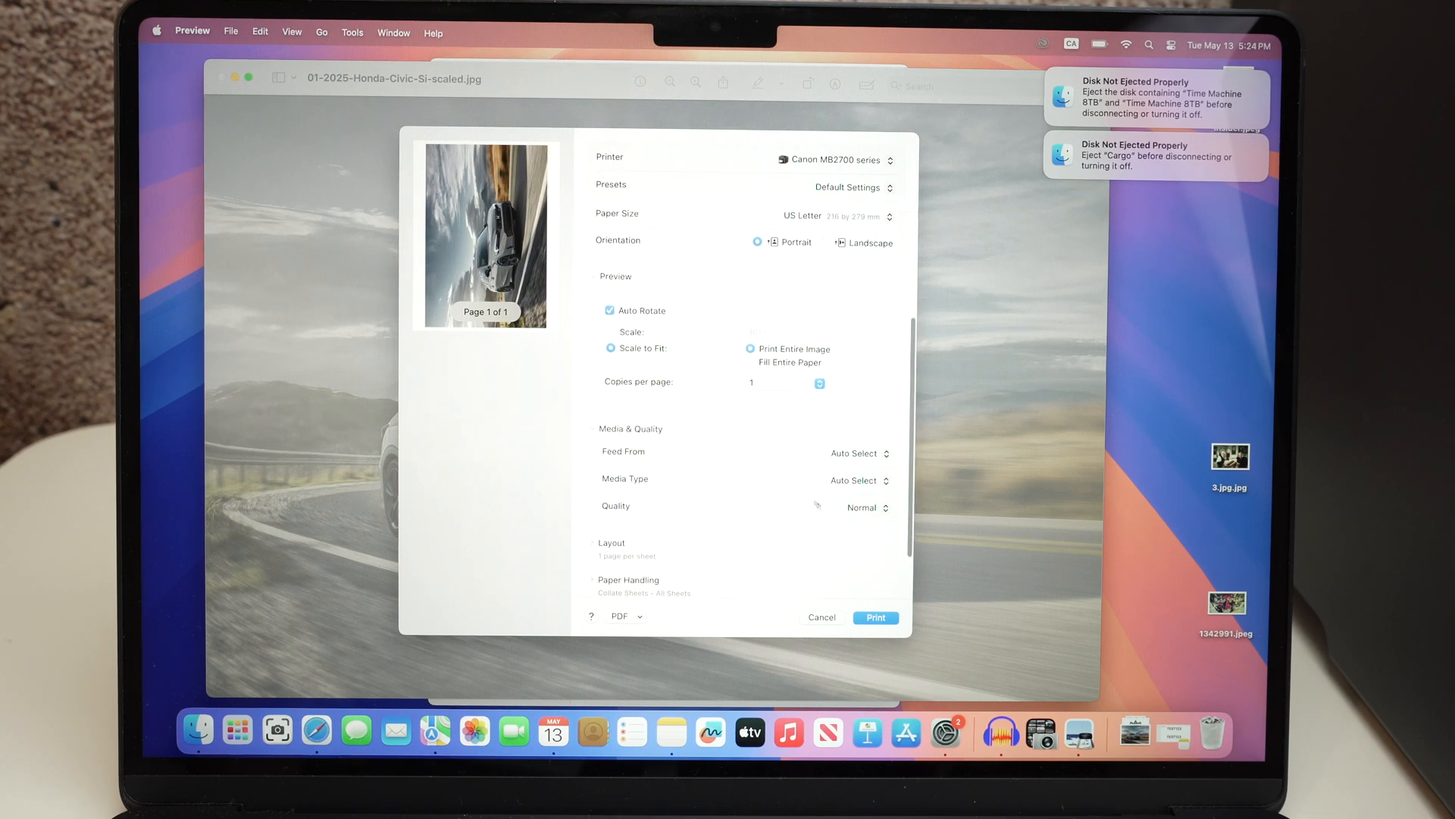
{"action": "left_click", "coordinate": [865, 508]}
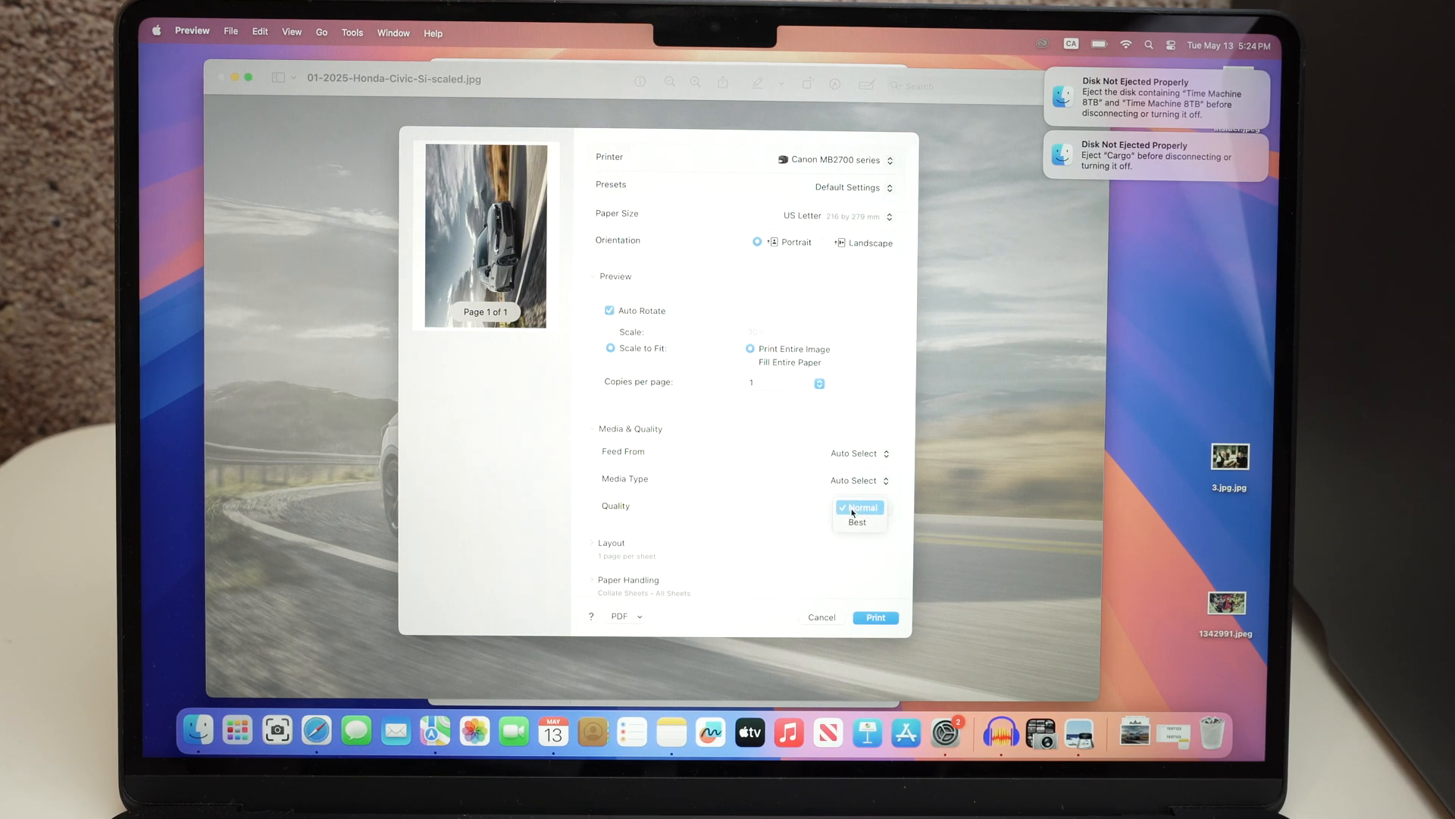
{"action": "left_click", "coordinate": [856, 522]}
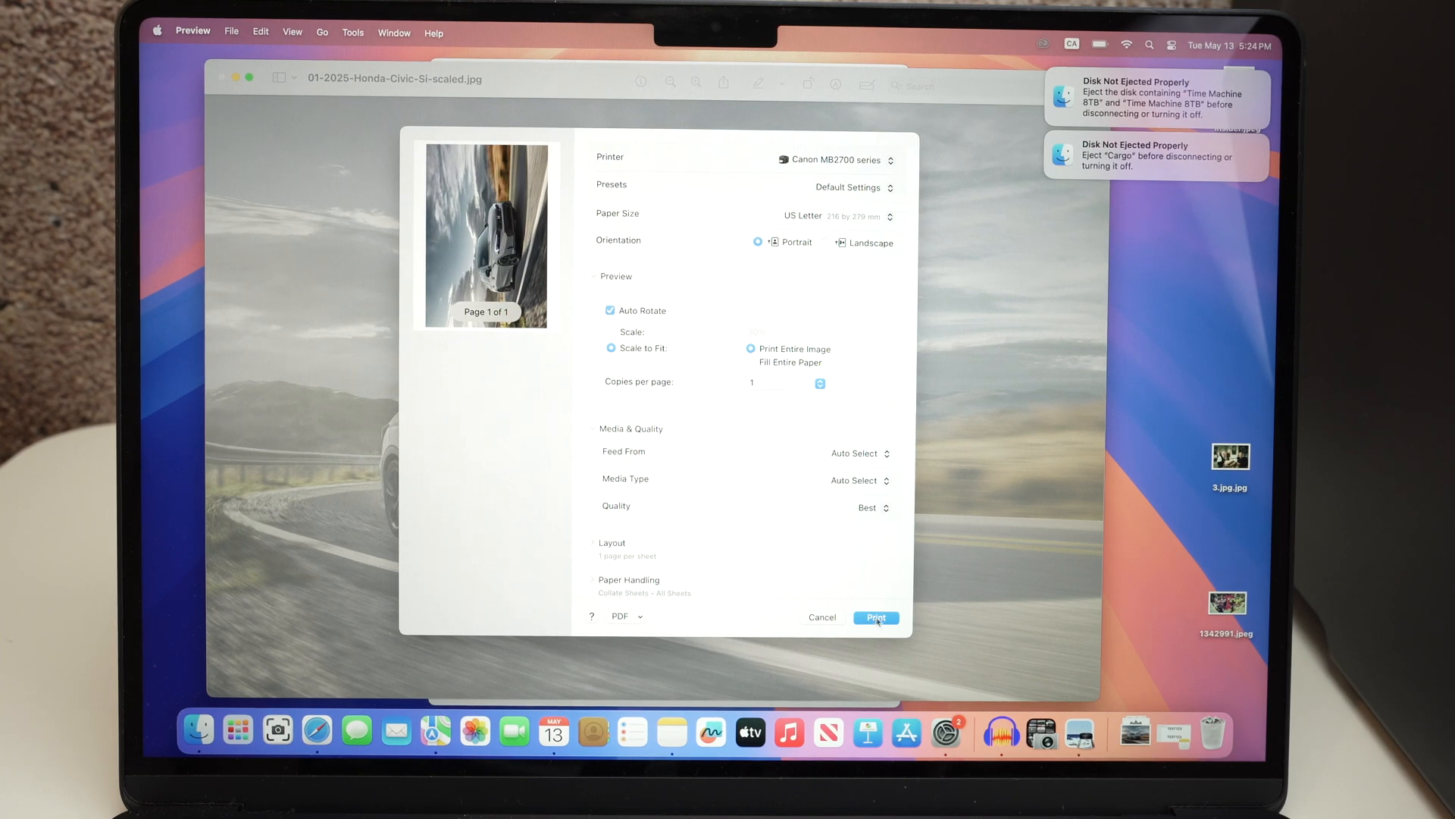
{"action": "left_click", "coordinate": [874, 617]}
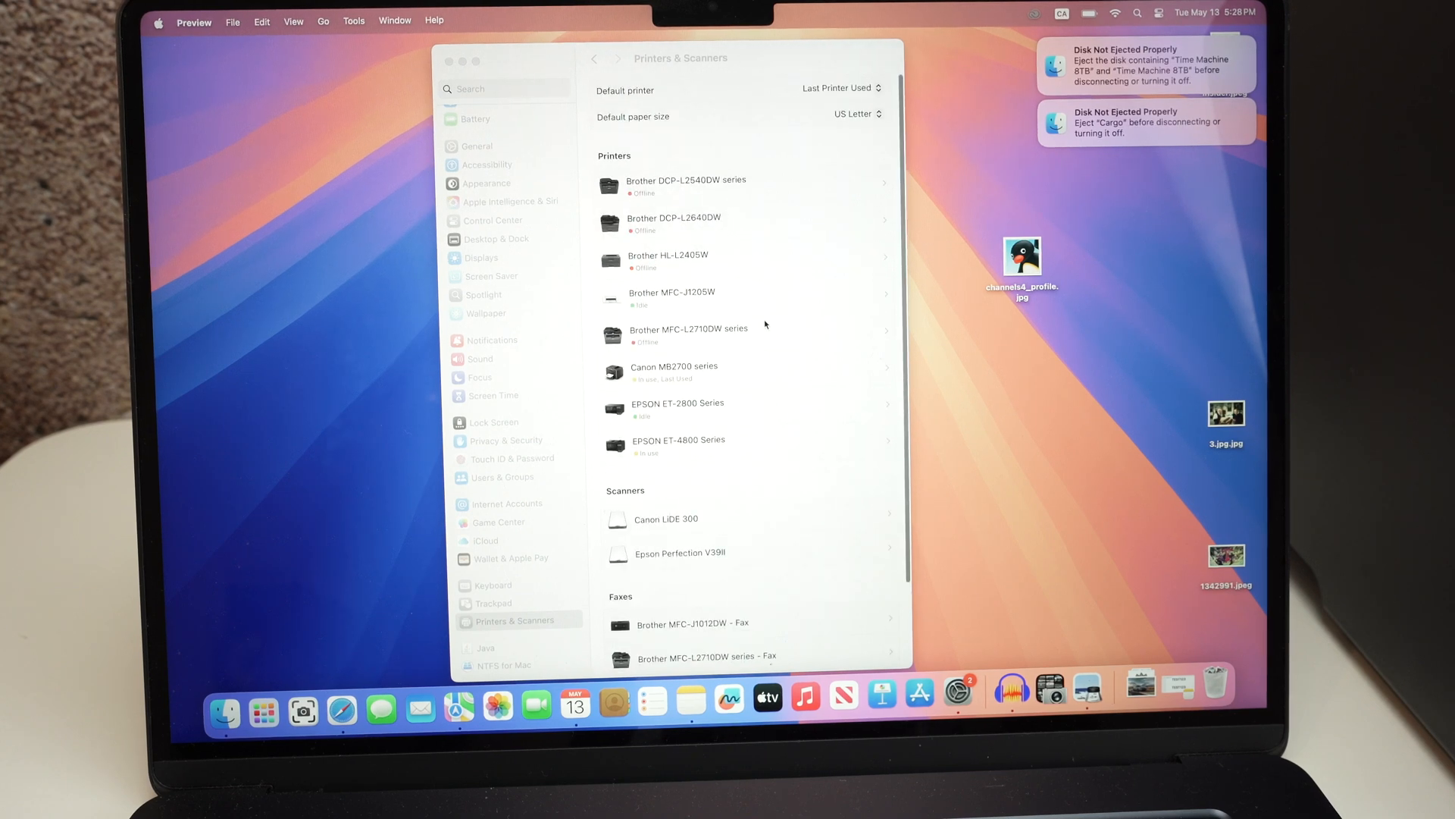
- In Printers & Scanners, open the Canon MB2700 series details and choose Open Scanner
{"action": "left_click", "coordinate": [157, 20]}
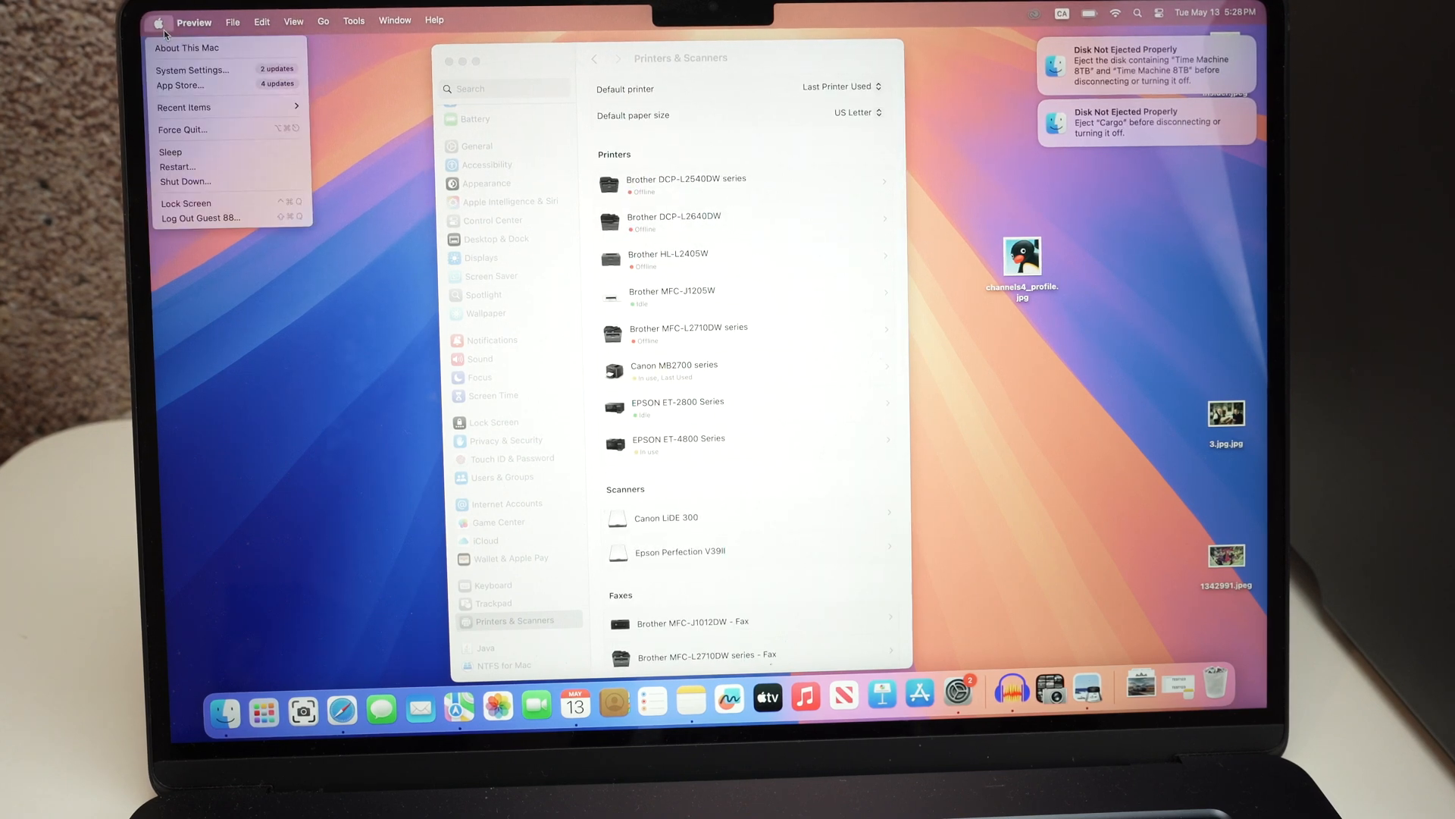
{"action": "mouse_move", "coordinate": [569, 561]}
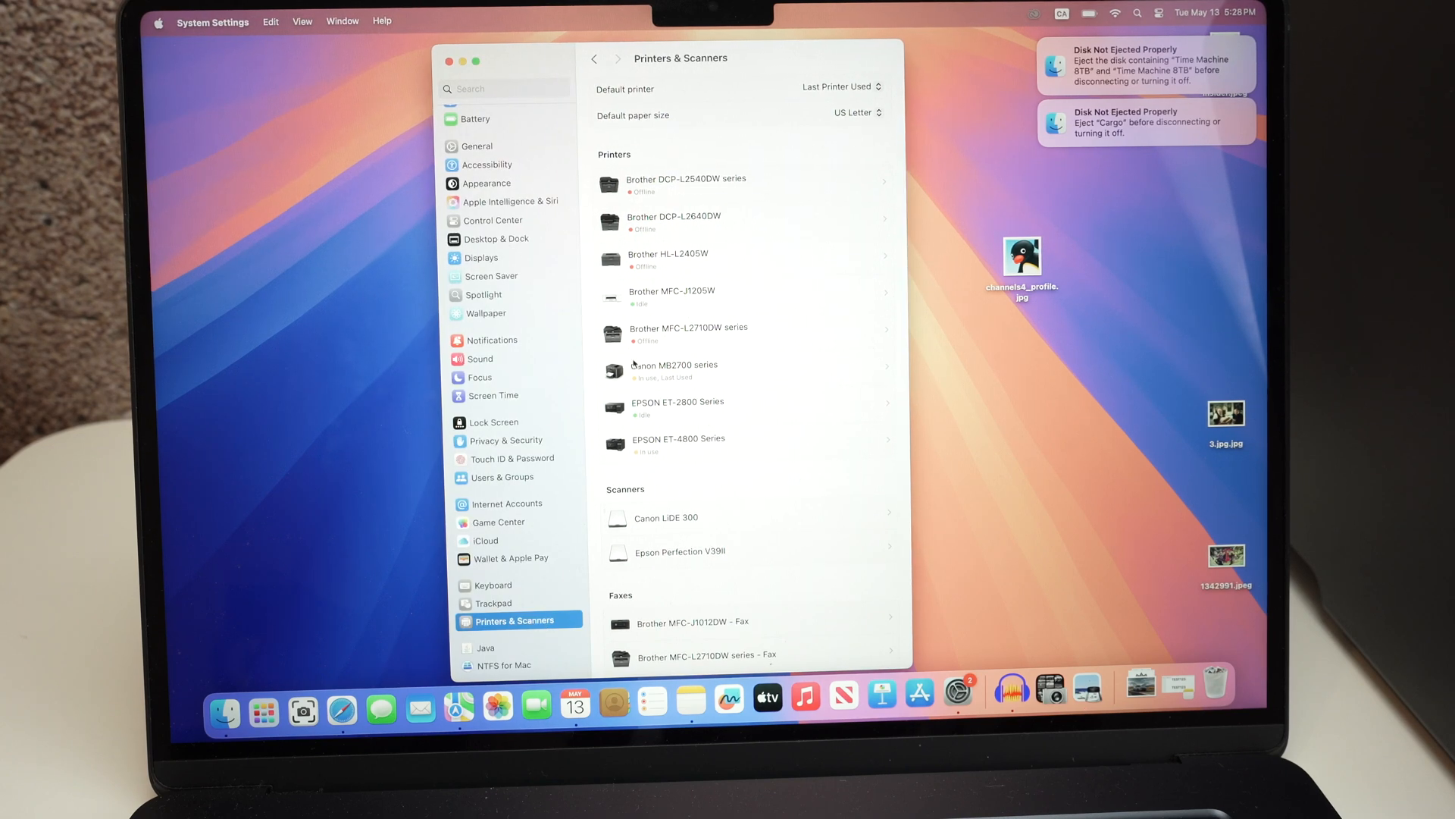
{"action": "left_click", "coordinate": [675, 369]}
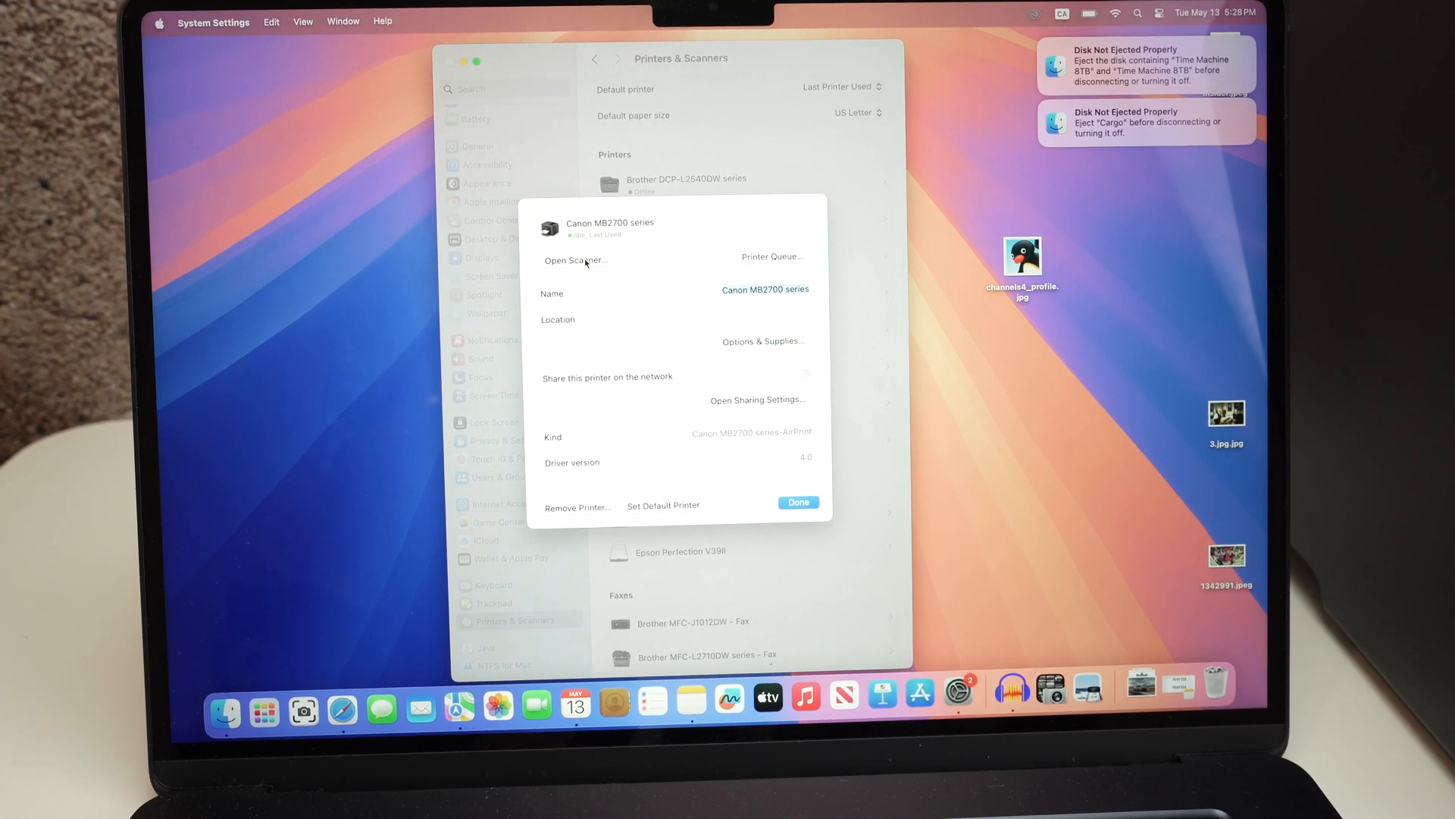
{"action": "left_click", "coordinate": [575, 260]}
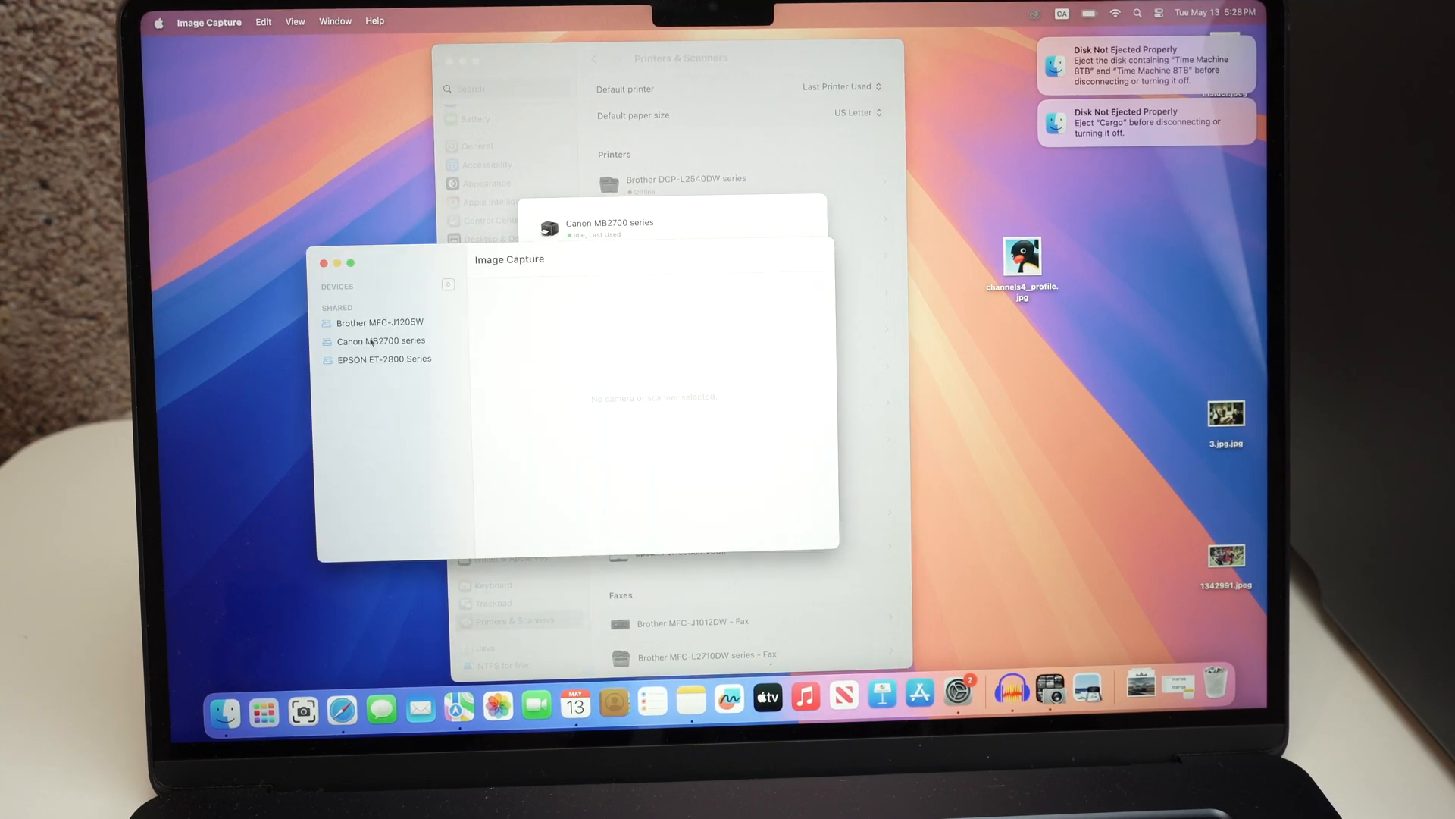
- Select the shared Canon MB2700 series and switch Scan Mode from Flatbed to Document Feeder
{"action": "left_click", "coordinate": [381, 340]}
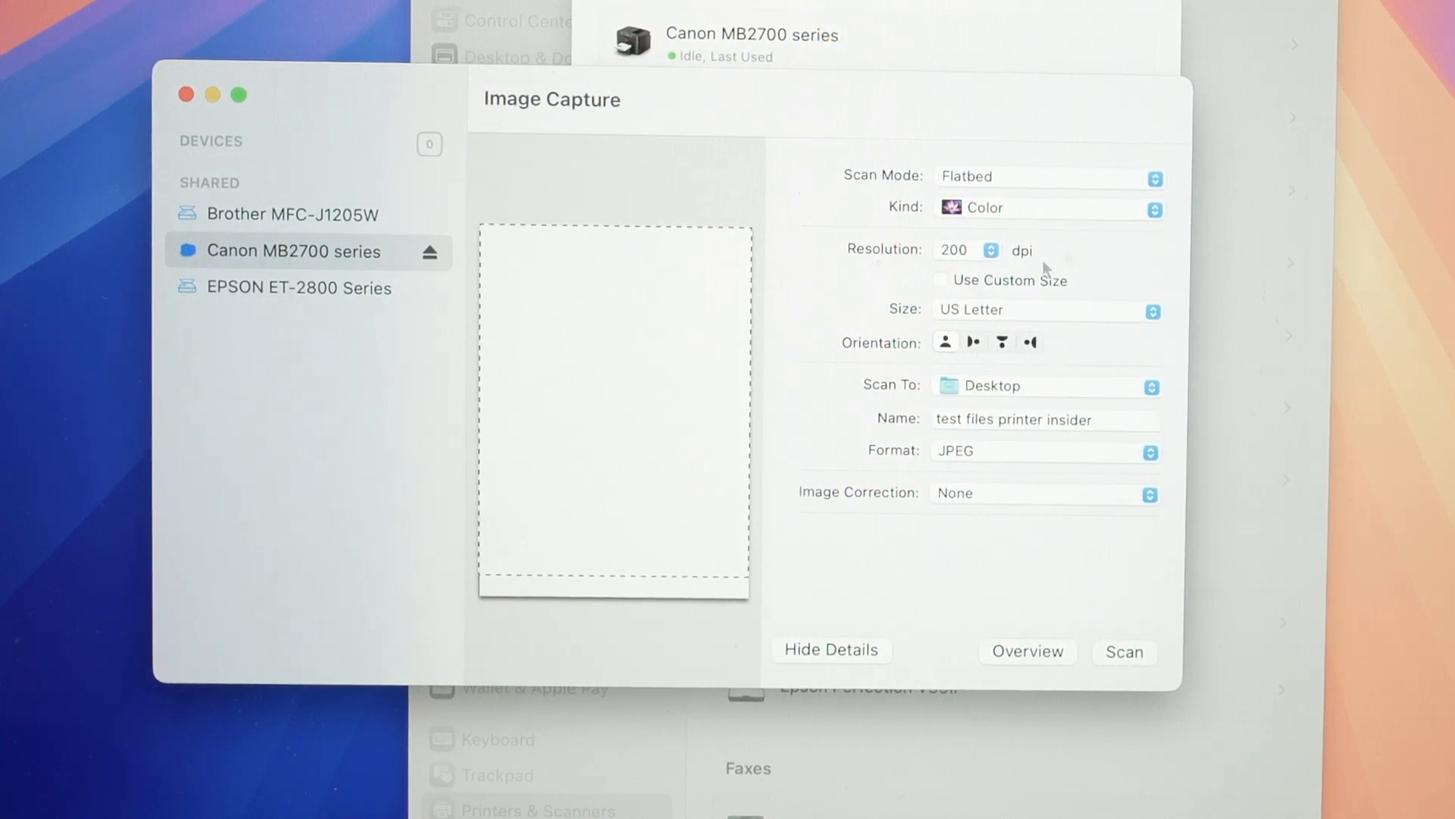
{"action": "mouse_move", "coordinate": [869, 192]}
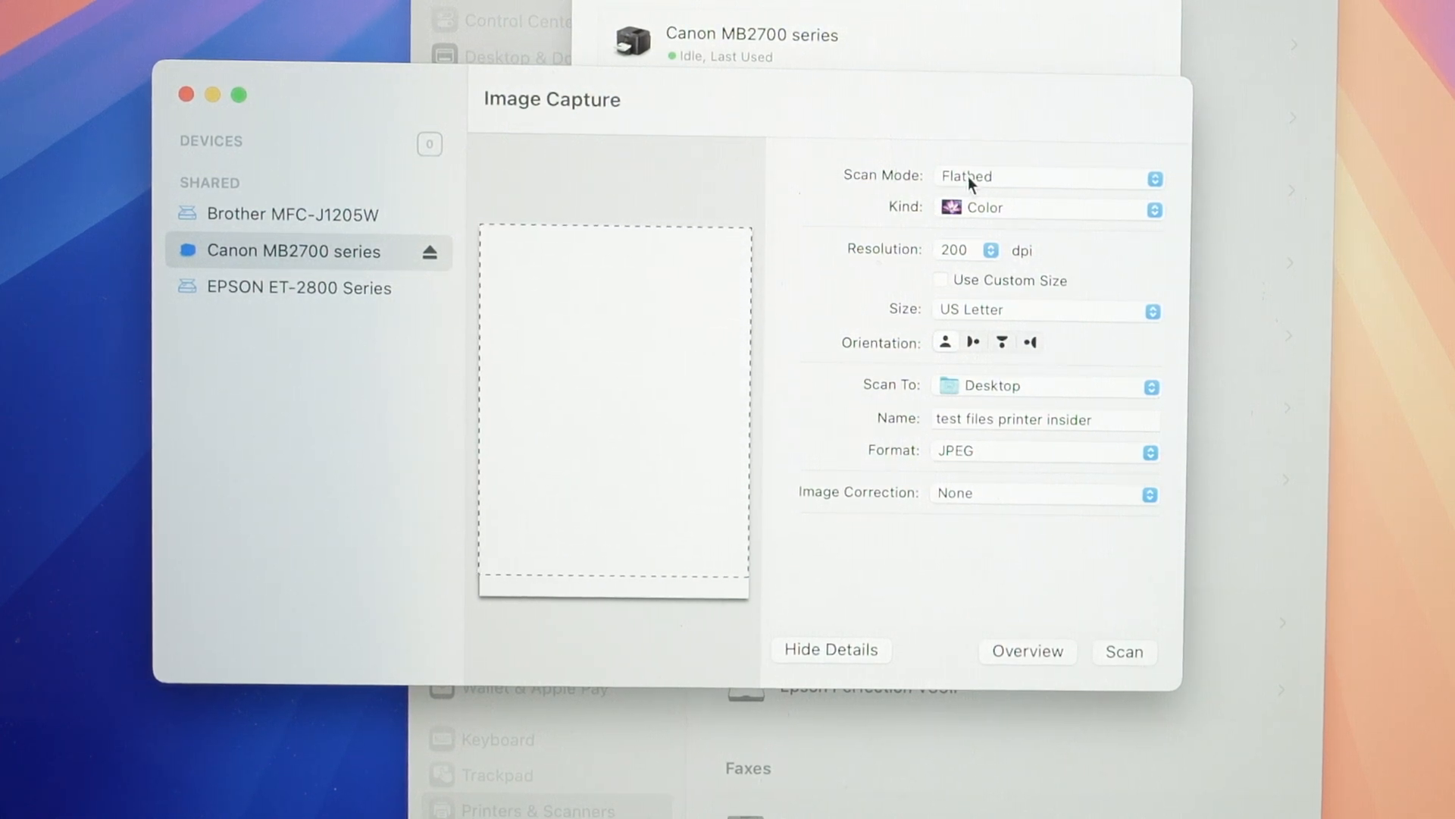
{"action": "left_click", "coordinate": [1049, 175]}
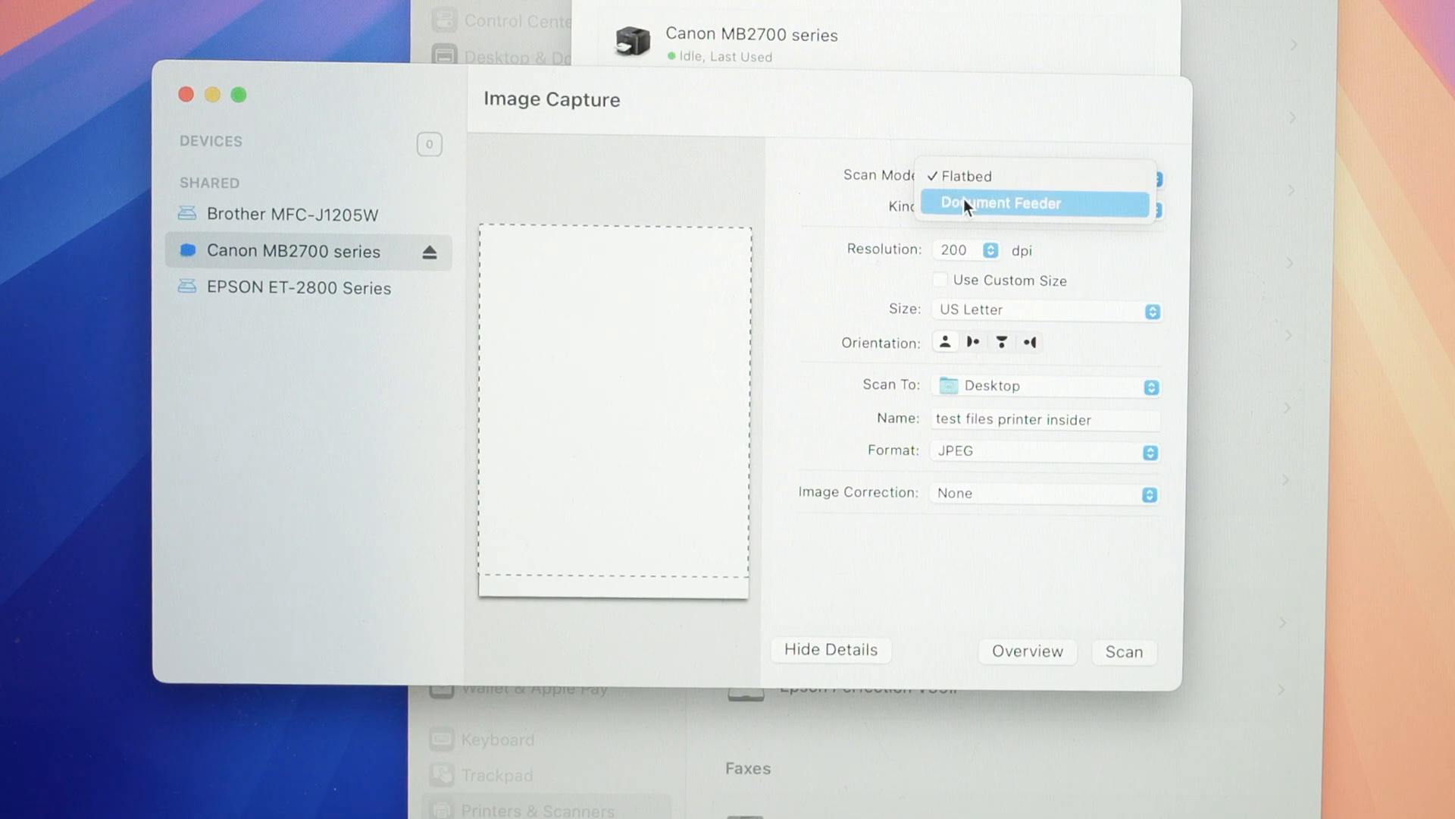
{"action": "left_click", "coordinate": [999, 203]}
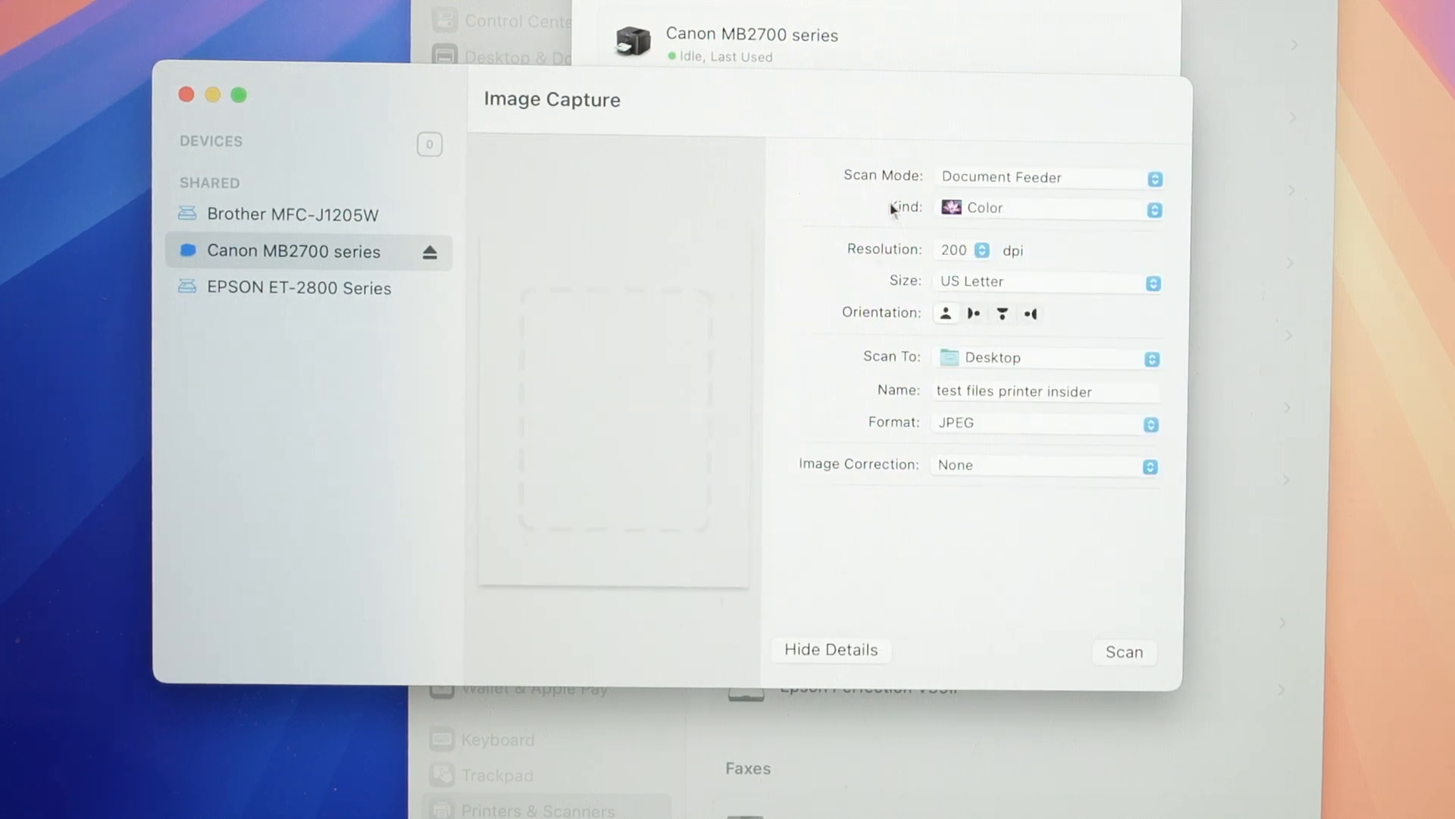
{"action": "left_click", "coordinate": [1049, 207]}
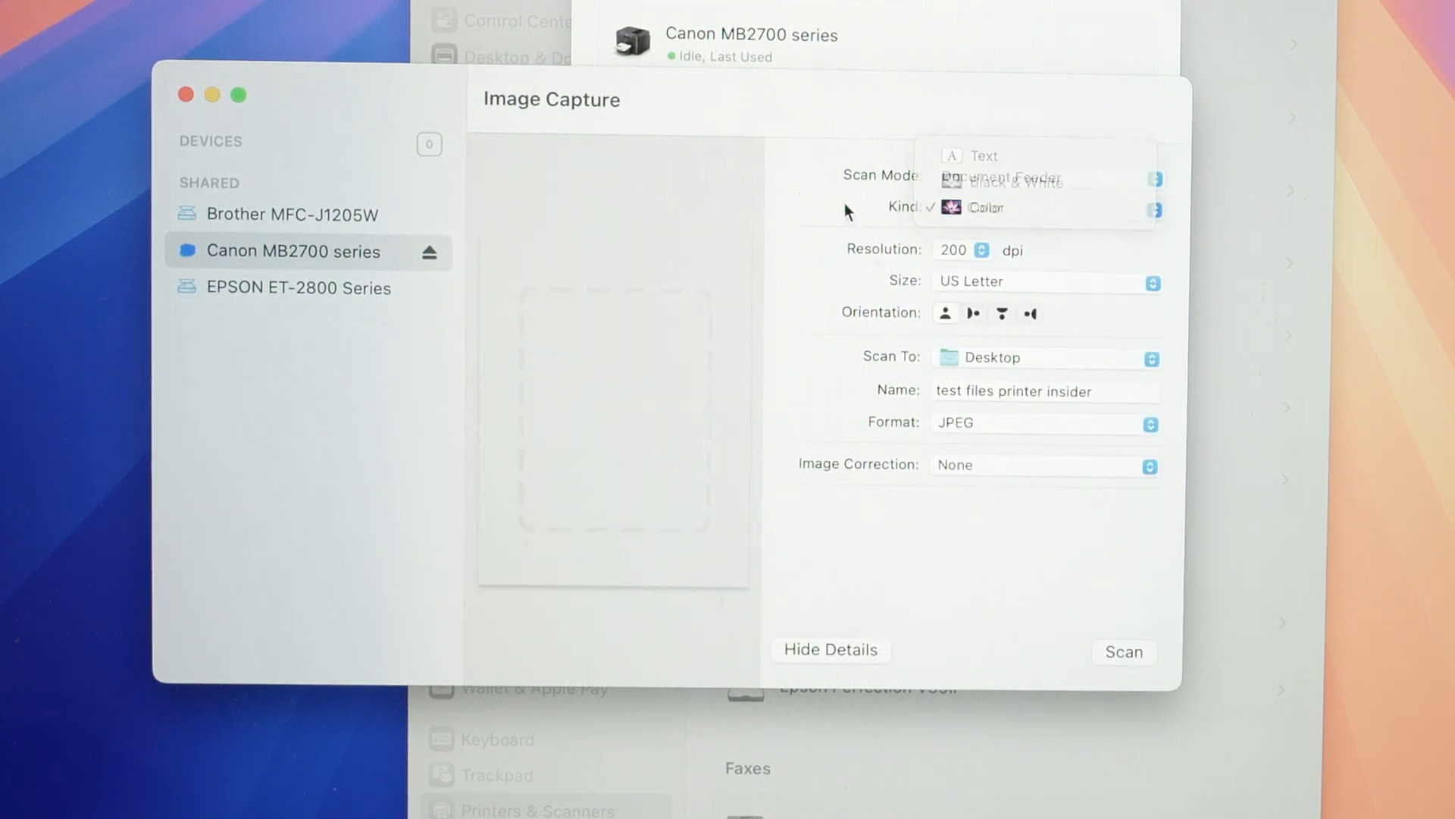
{"action": "left_click", "coordinate": [963, 249]}
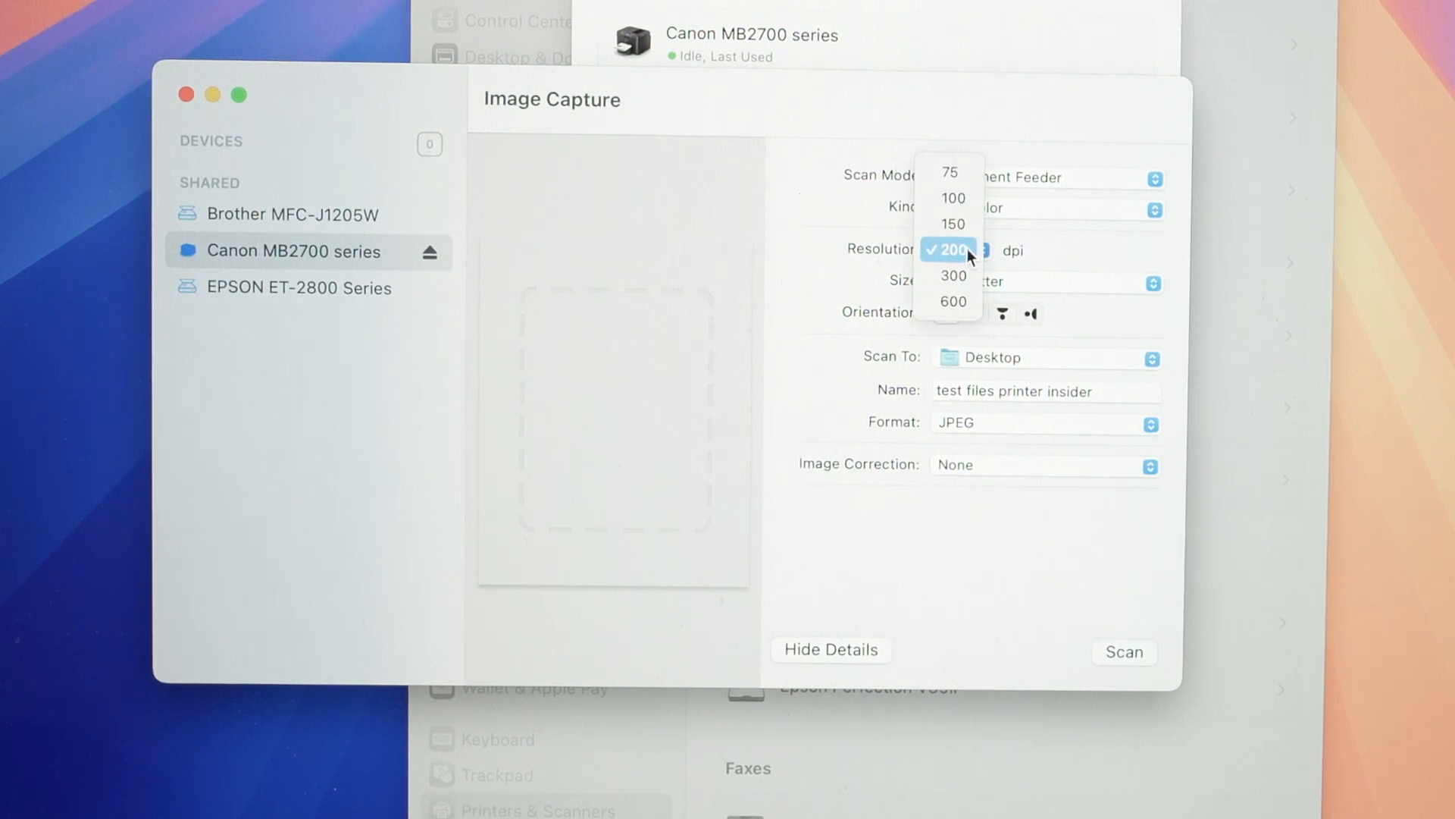
{"action": "mouse_move", "coordinate": [953, 302]}
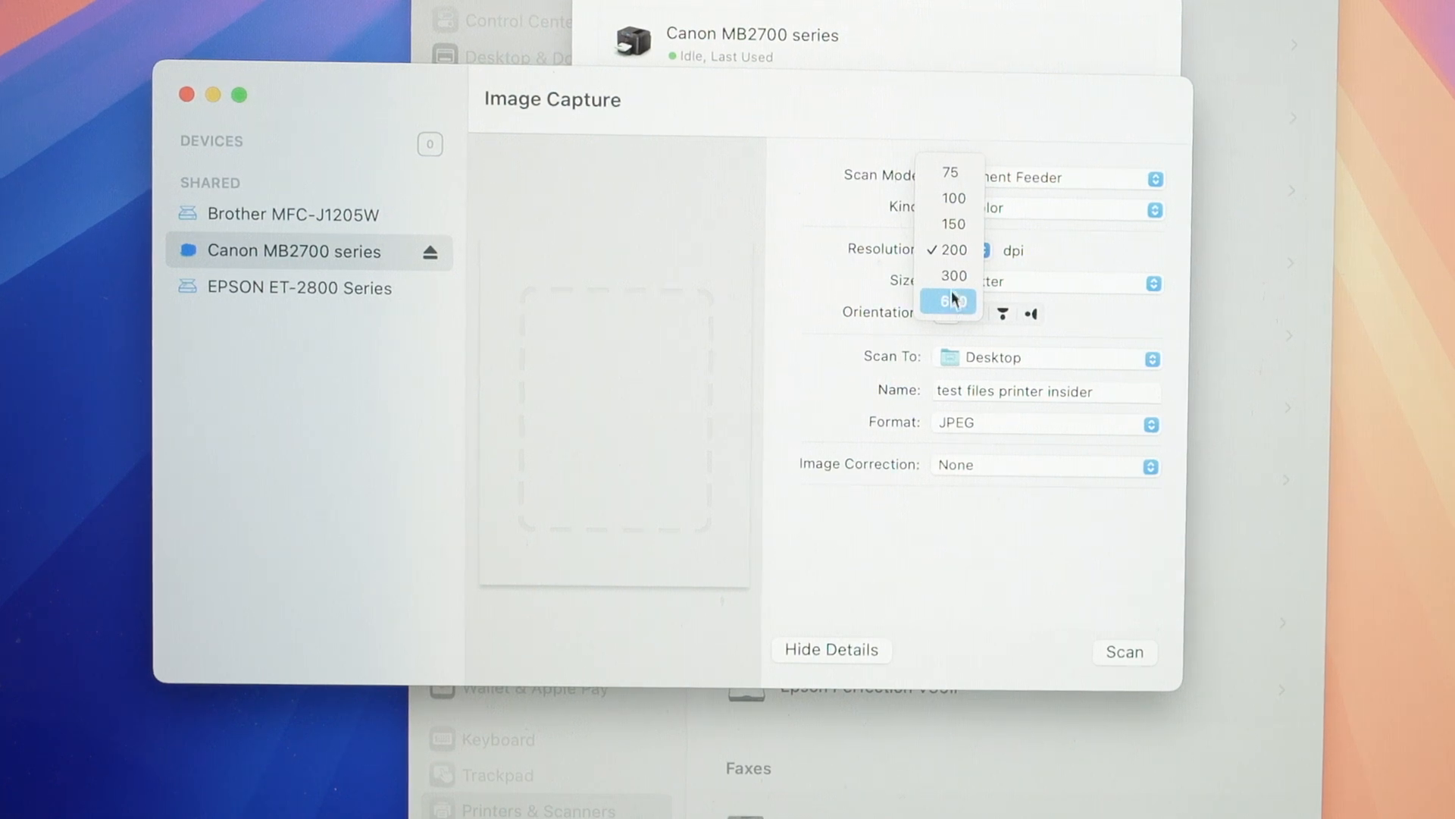
{"action": "mouse_move", "coordinate": [946, 249]}
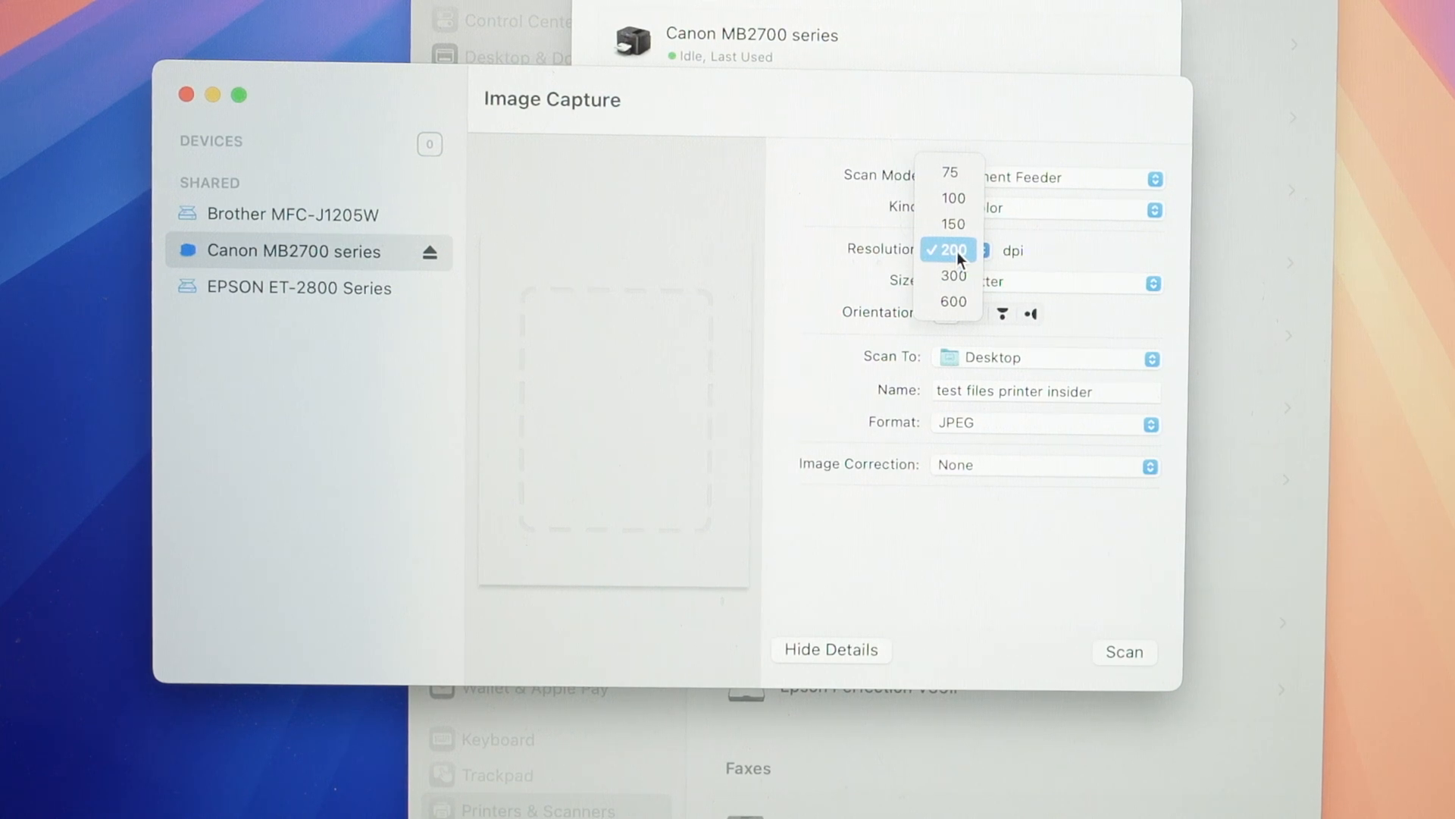
{"action": "mouse_move", "coordinate": [951, 301]}
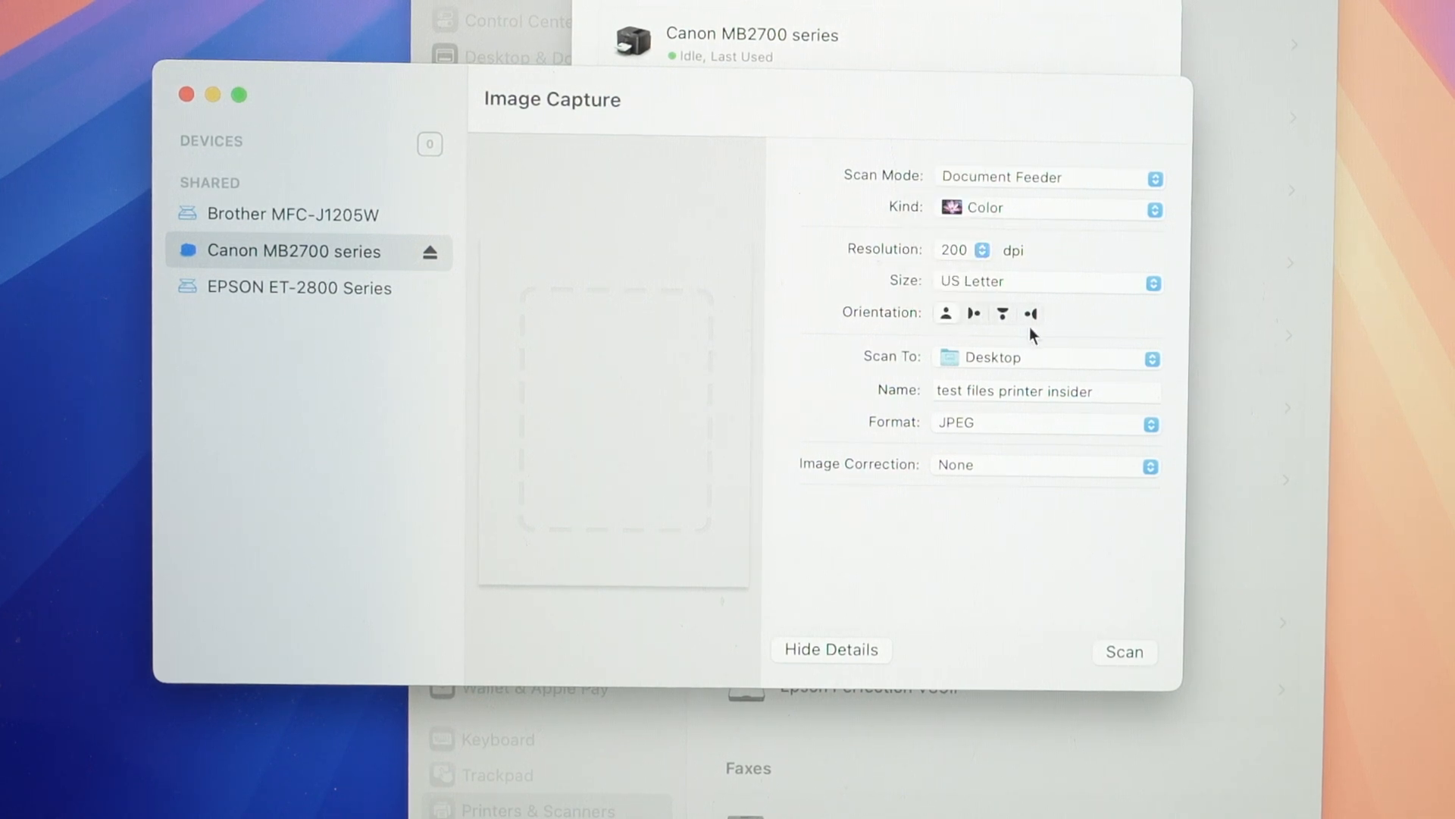
{"action": "mouse_move", "coordinate": [992, 291]}
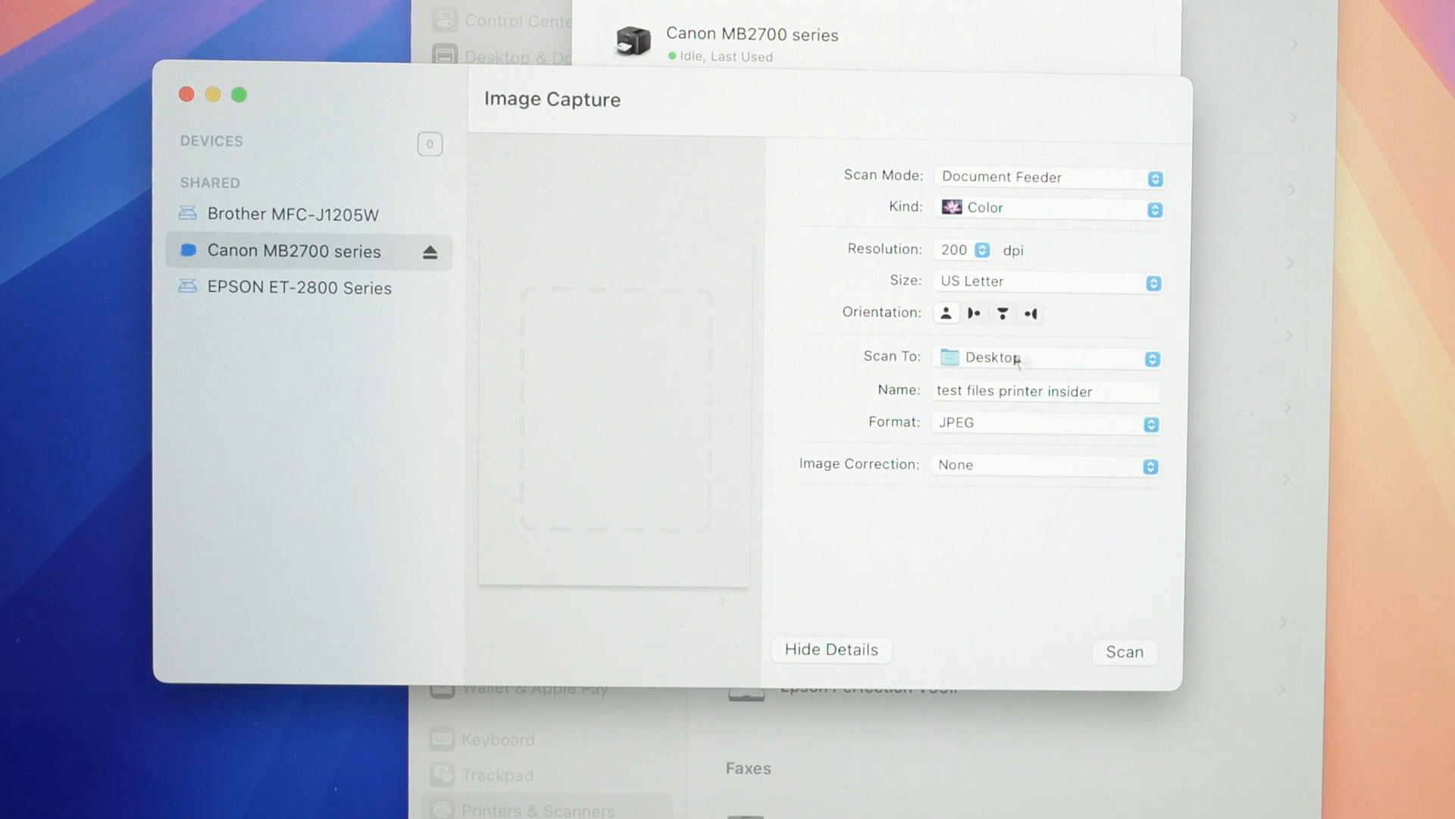
{"action": "mouse_move", "coordinate": [1035, 365]}
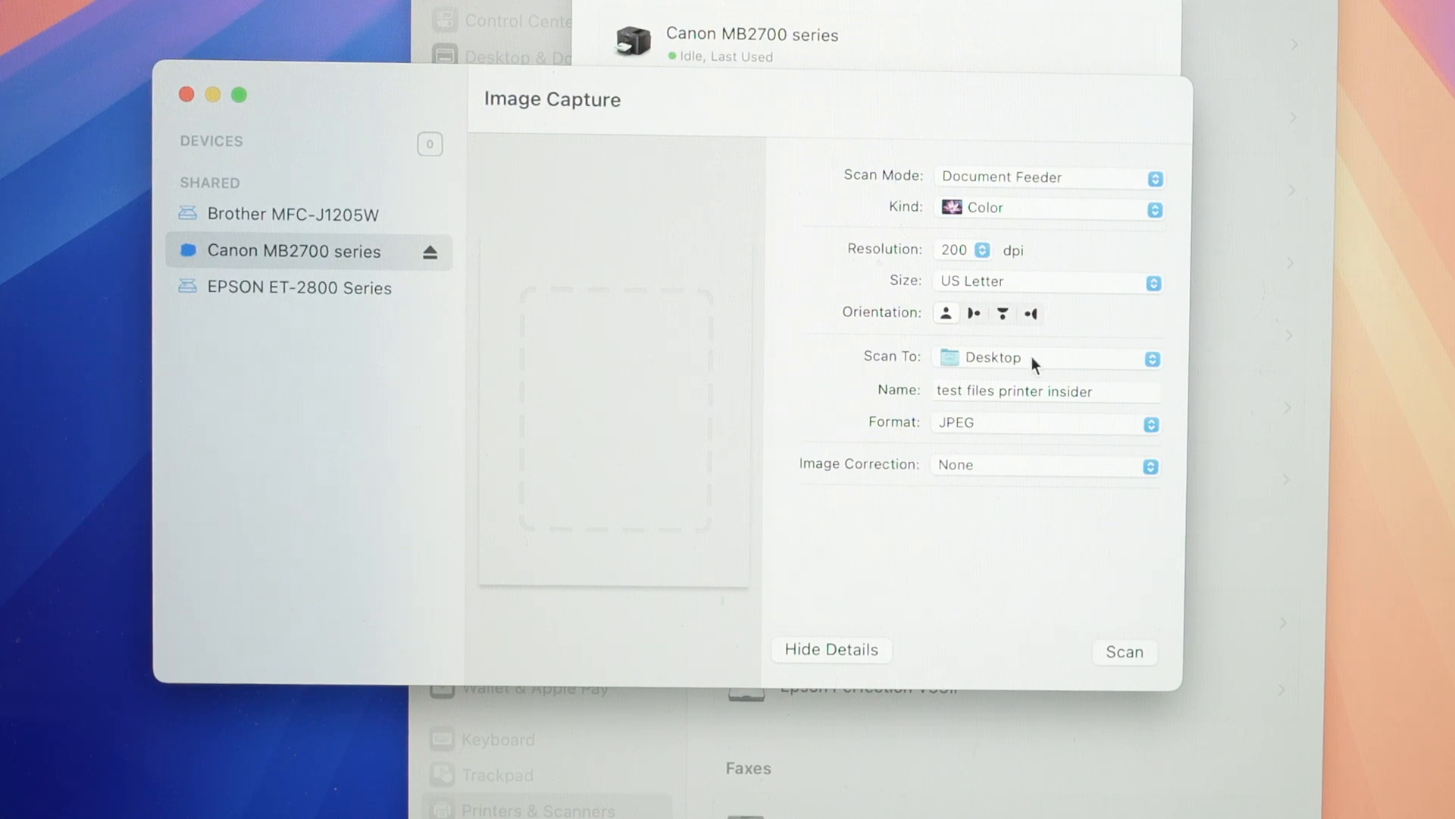
- Rename the scan 'new files scan canon' and set the format to a combined PDF
{"action": "left_click", "coordinate": [1046, 391]}
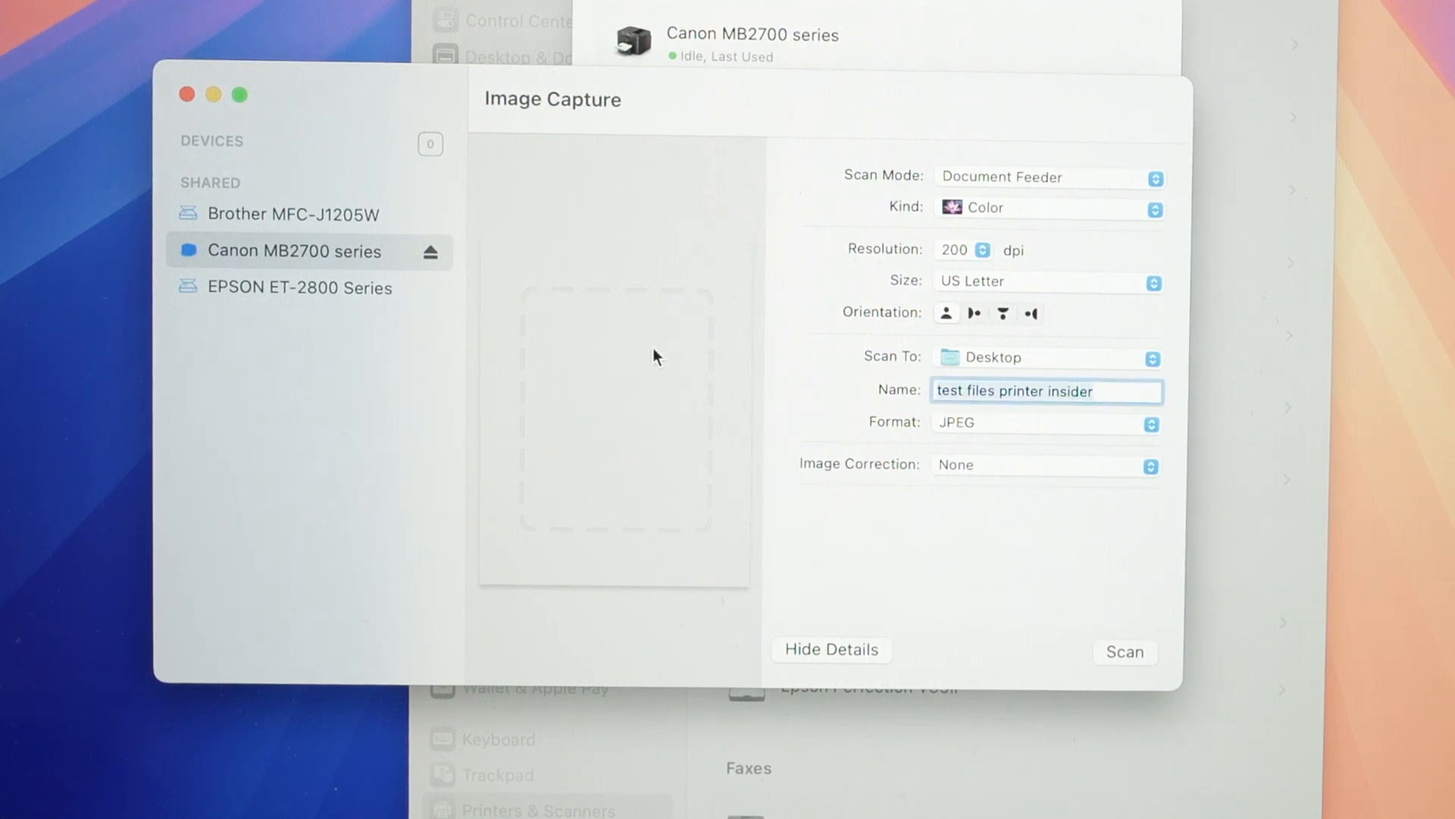
{"action": "left_click", "coordinate": [1047, 389]}
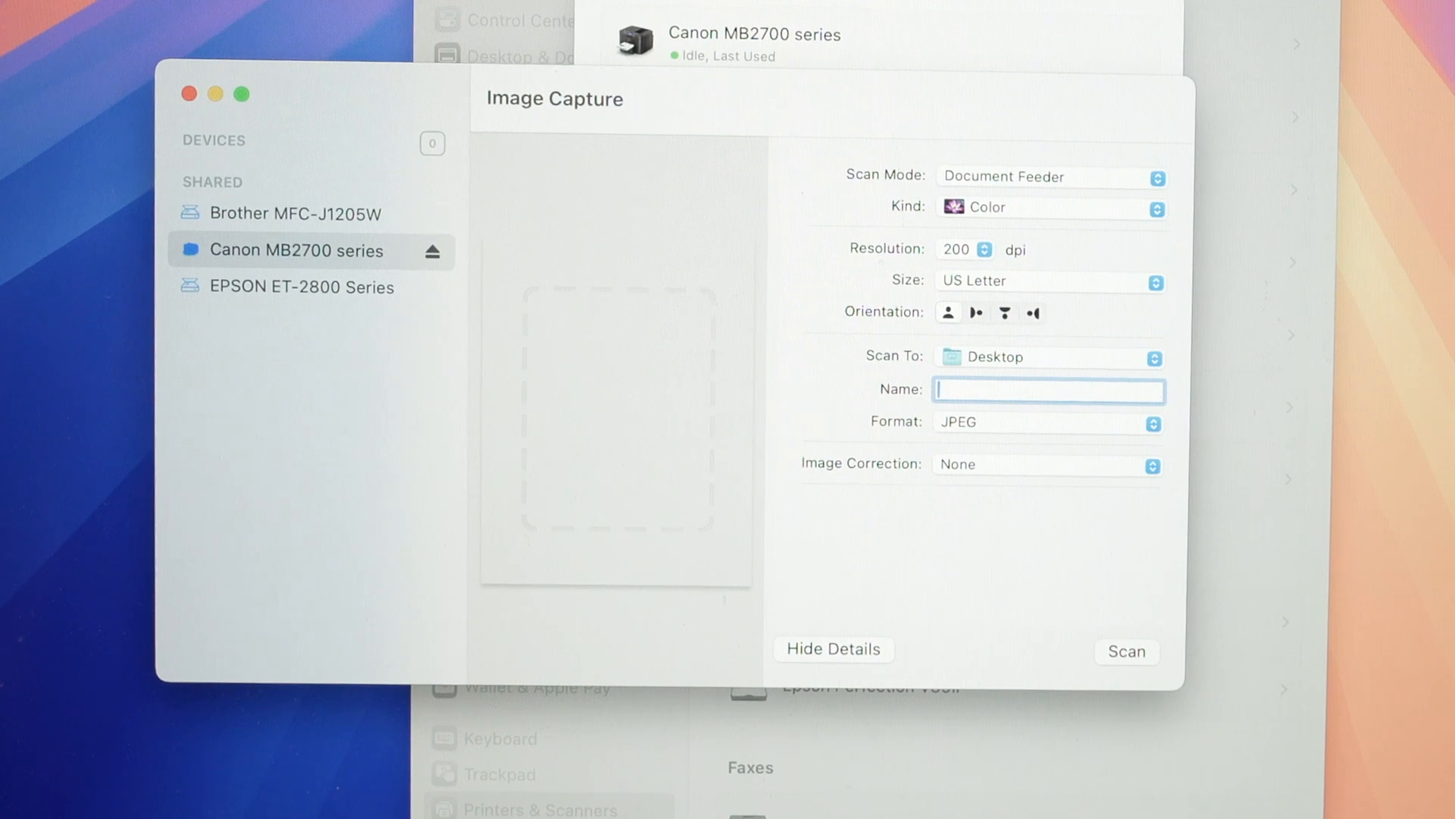
{"action": "type", "text": "new"}
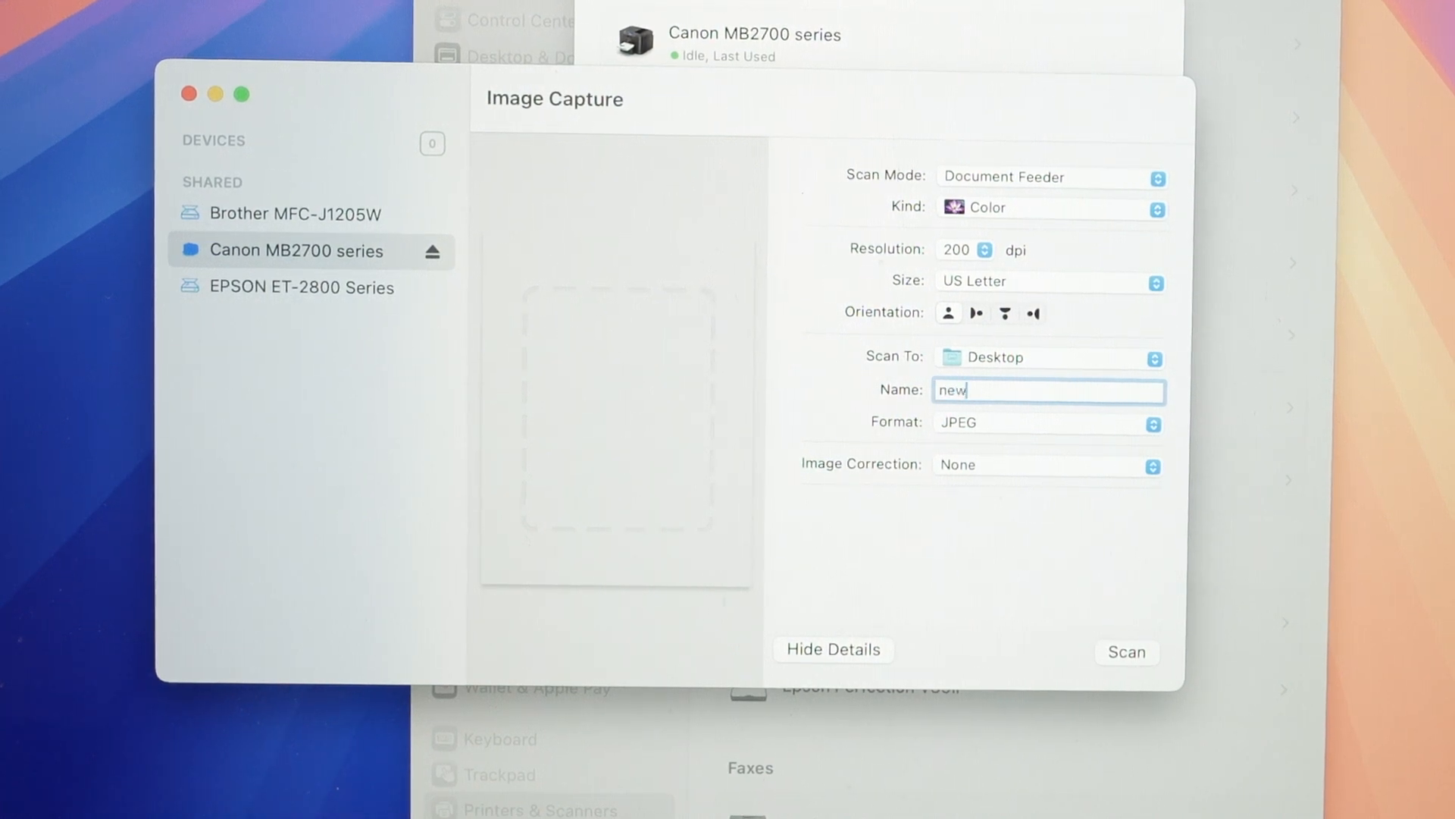
{"action": "type", "text": "files s"}
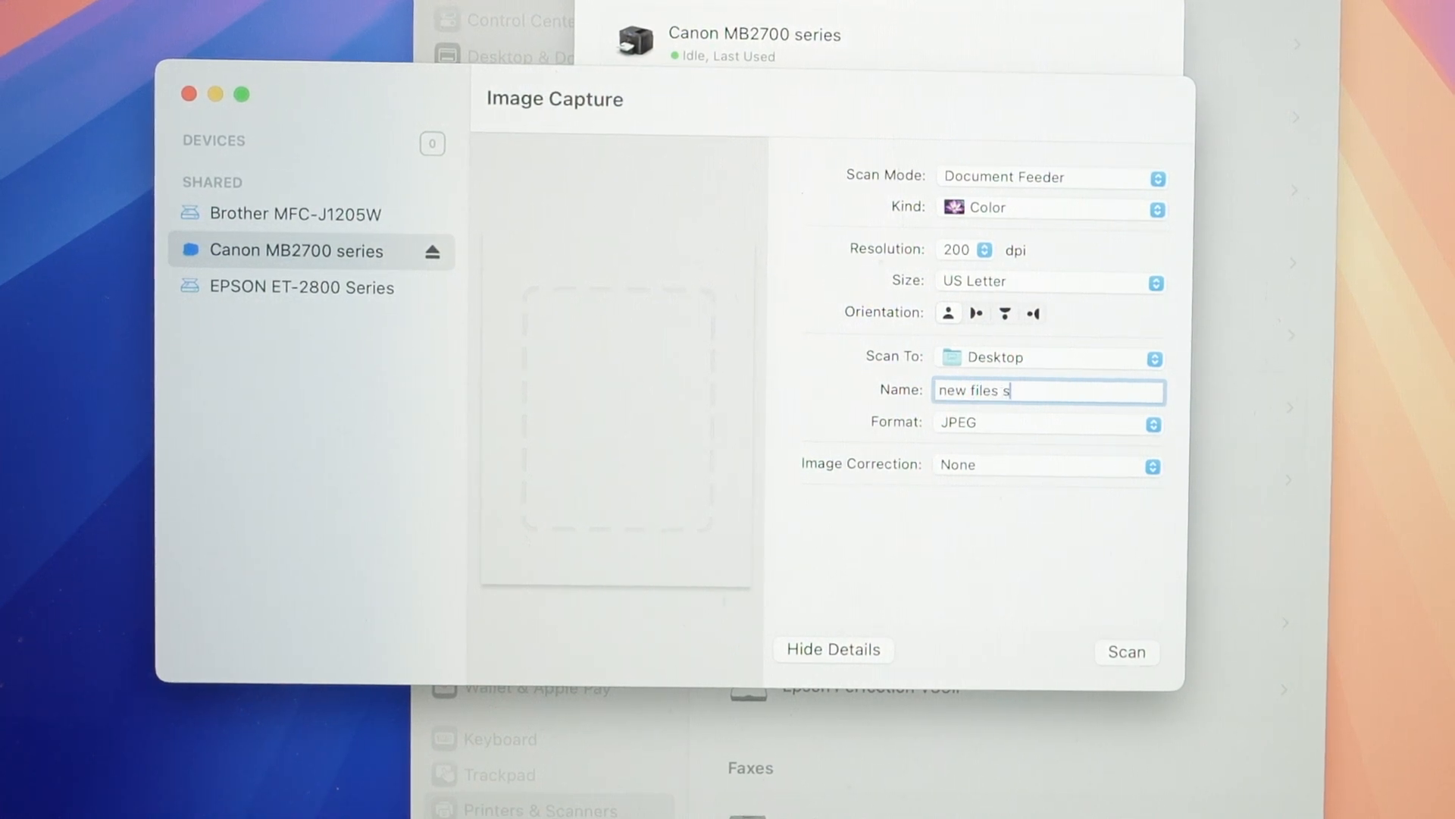
{"action": "type", "text": "can canon"}
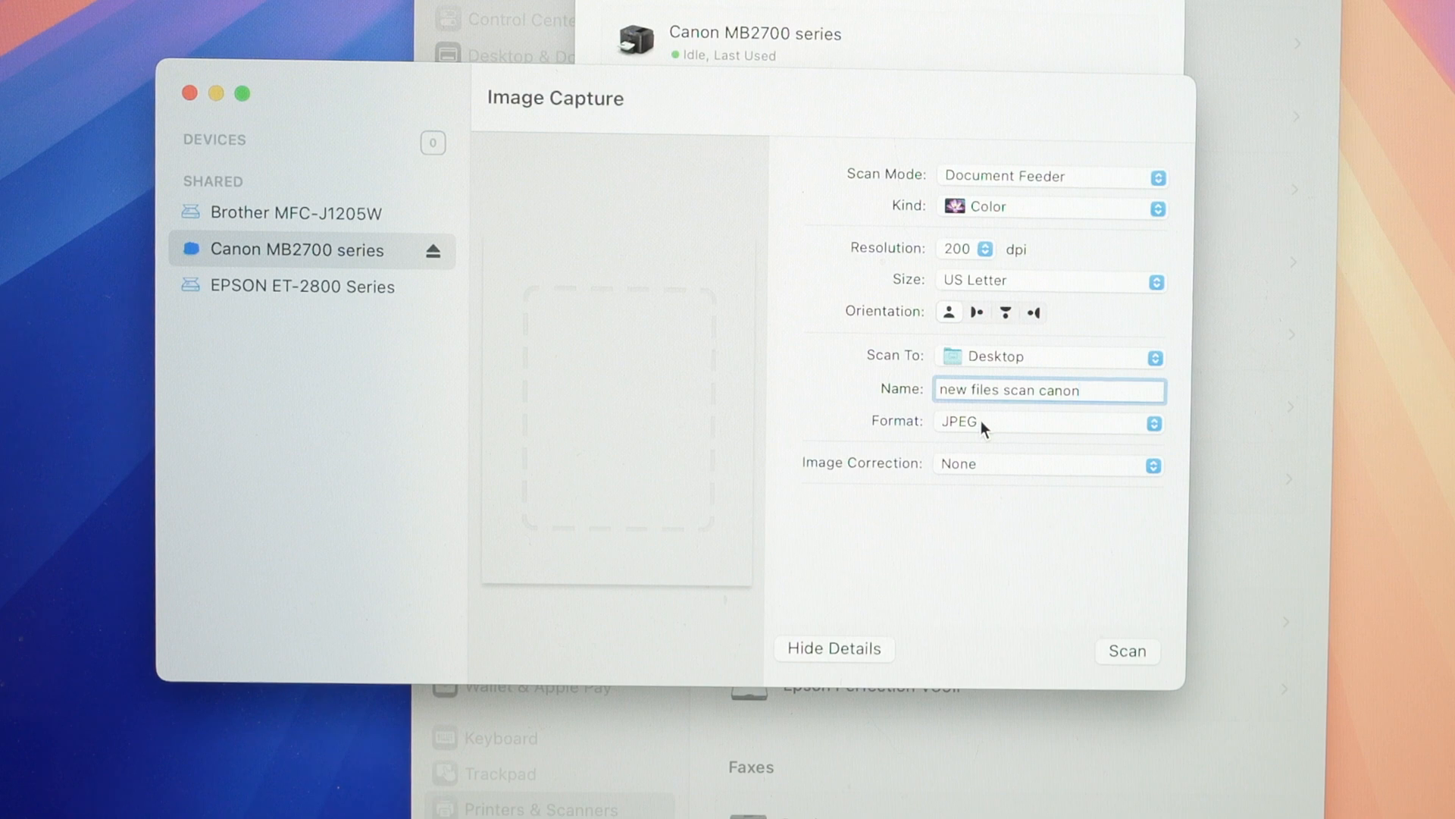
{"action": "left_click", "coordinate": [1047, 423]}
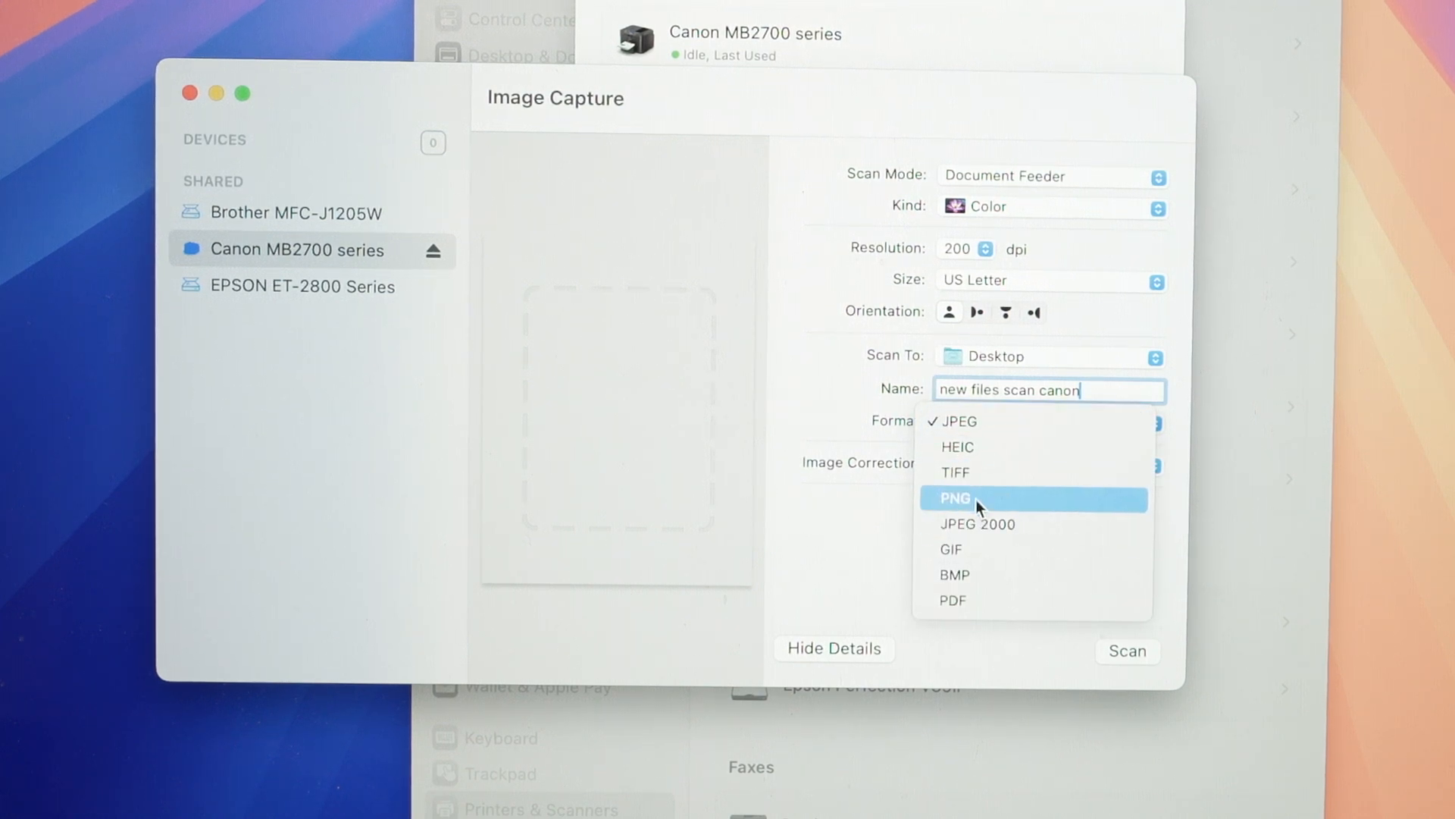
{"action": "left_click", "coordinate": [953, 599]}
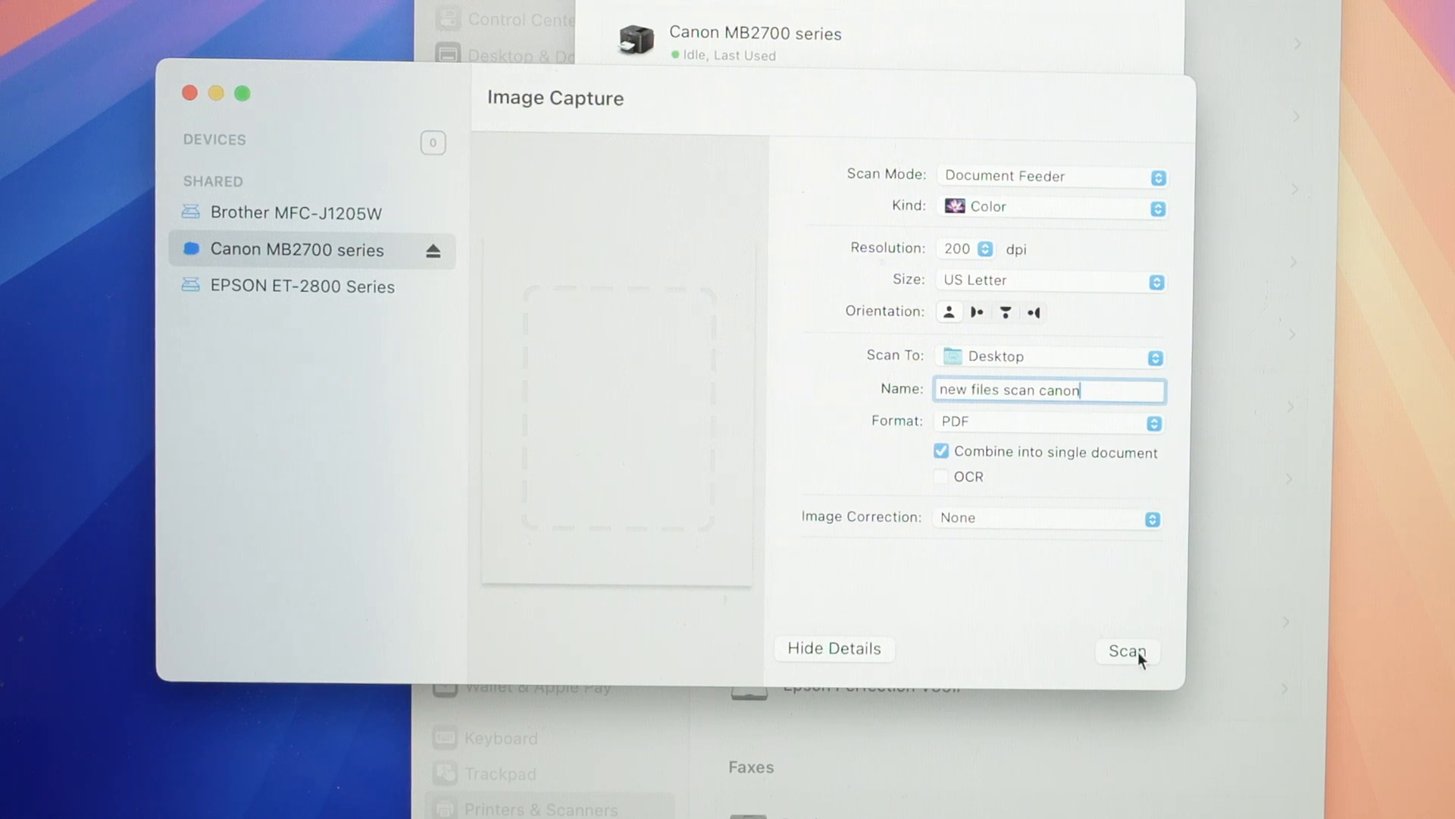
- Scan the feeder pages to produce new files scan canon.pdf on the desktop
{"action": "left_click", "coordinate": [1126, 650]}
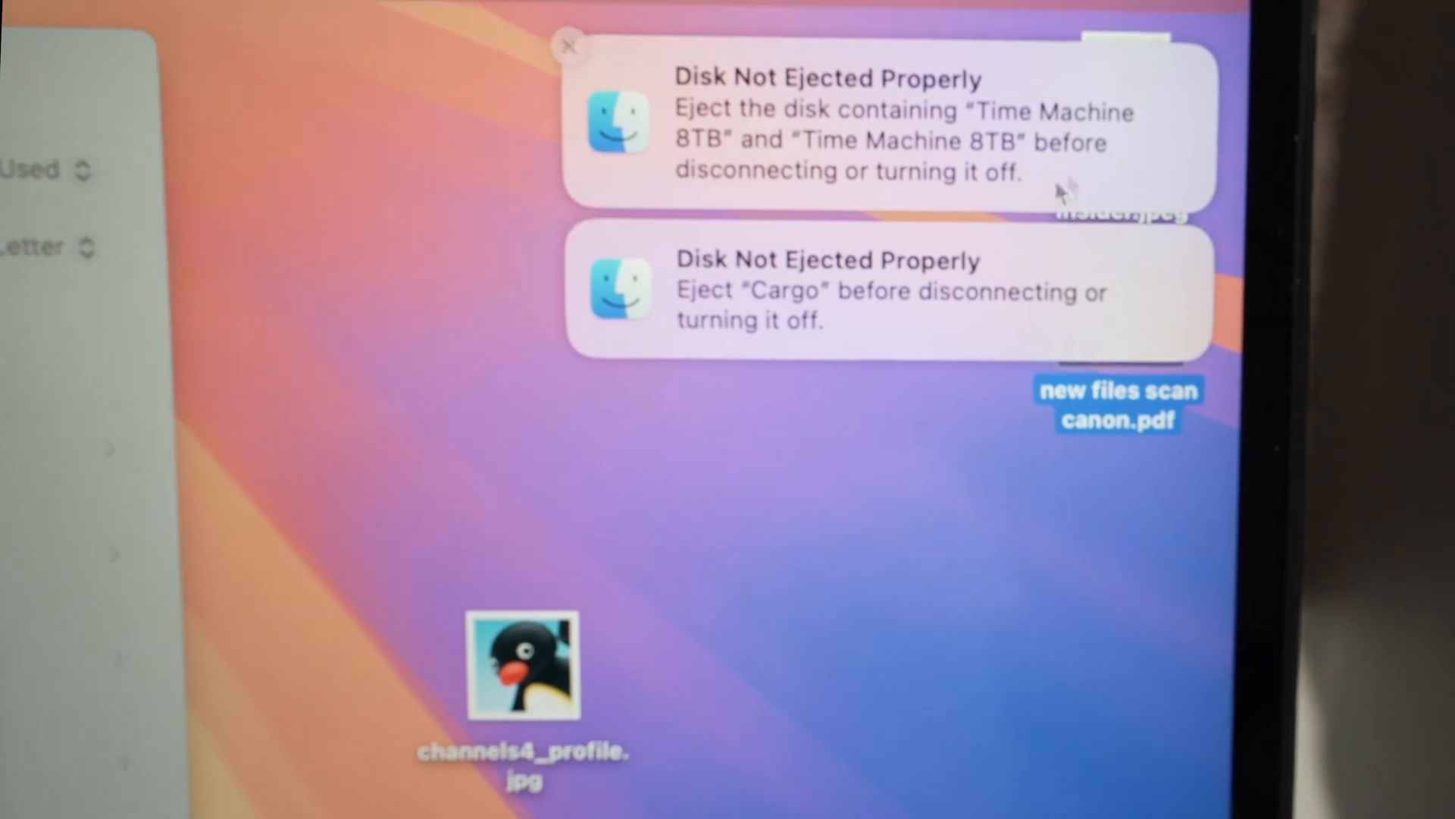
- Open new files scan canon.pdf in Preview and view page 3
{"action": "double_click", "coordinate": [1117, 405]}
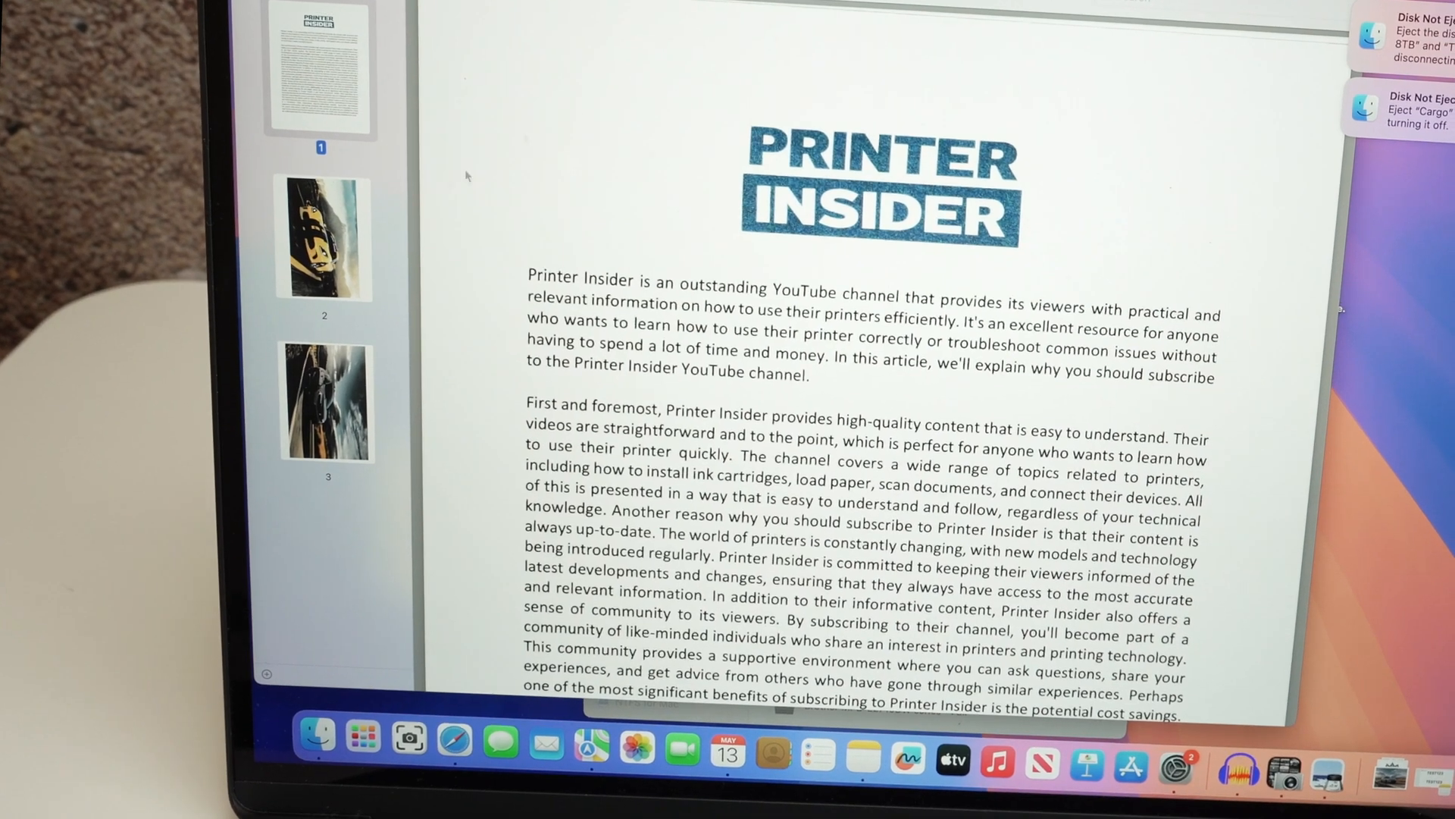
{"action": "left_click", "coordinate": [326, 400]}
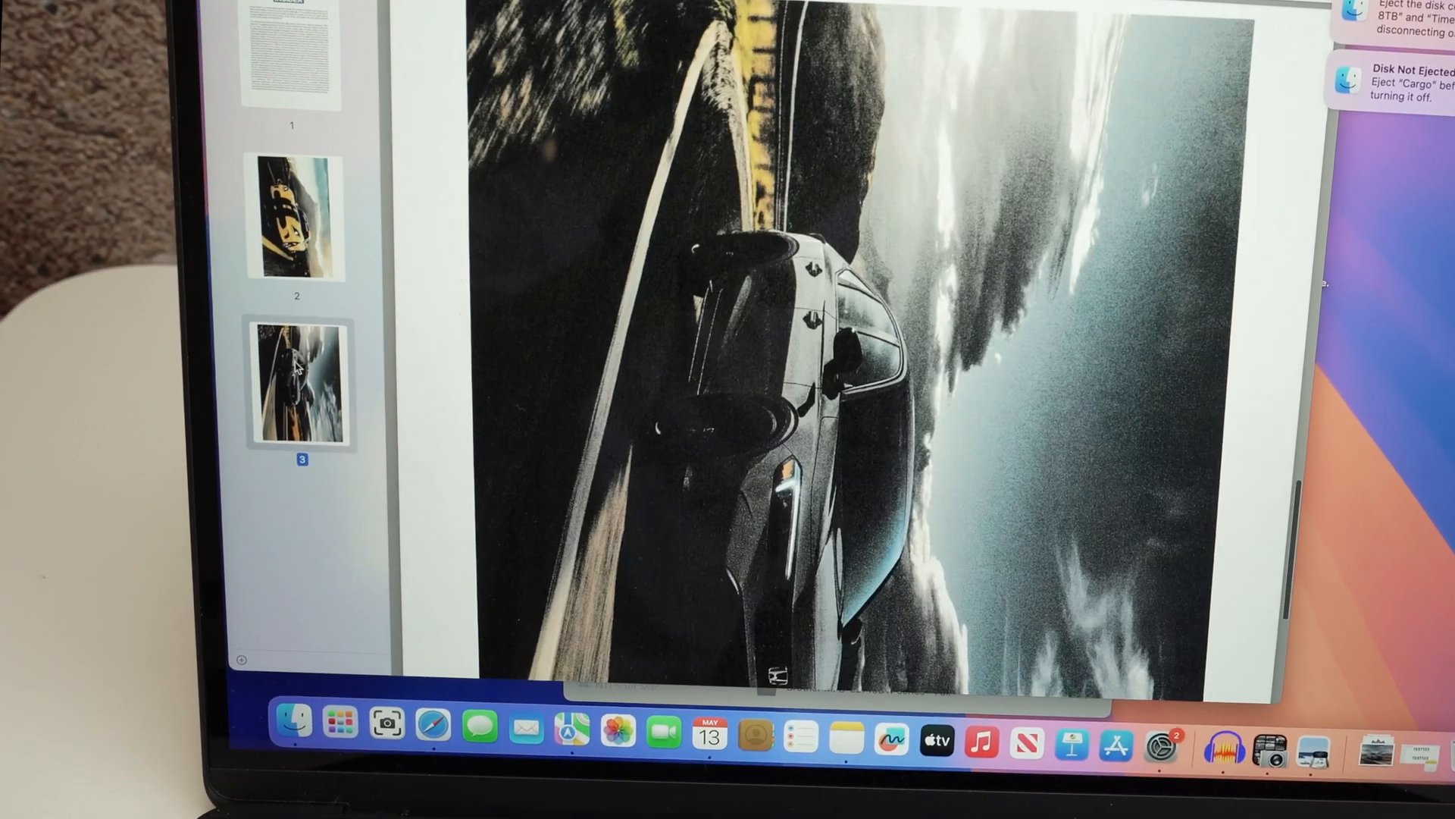